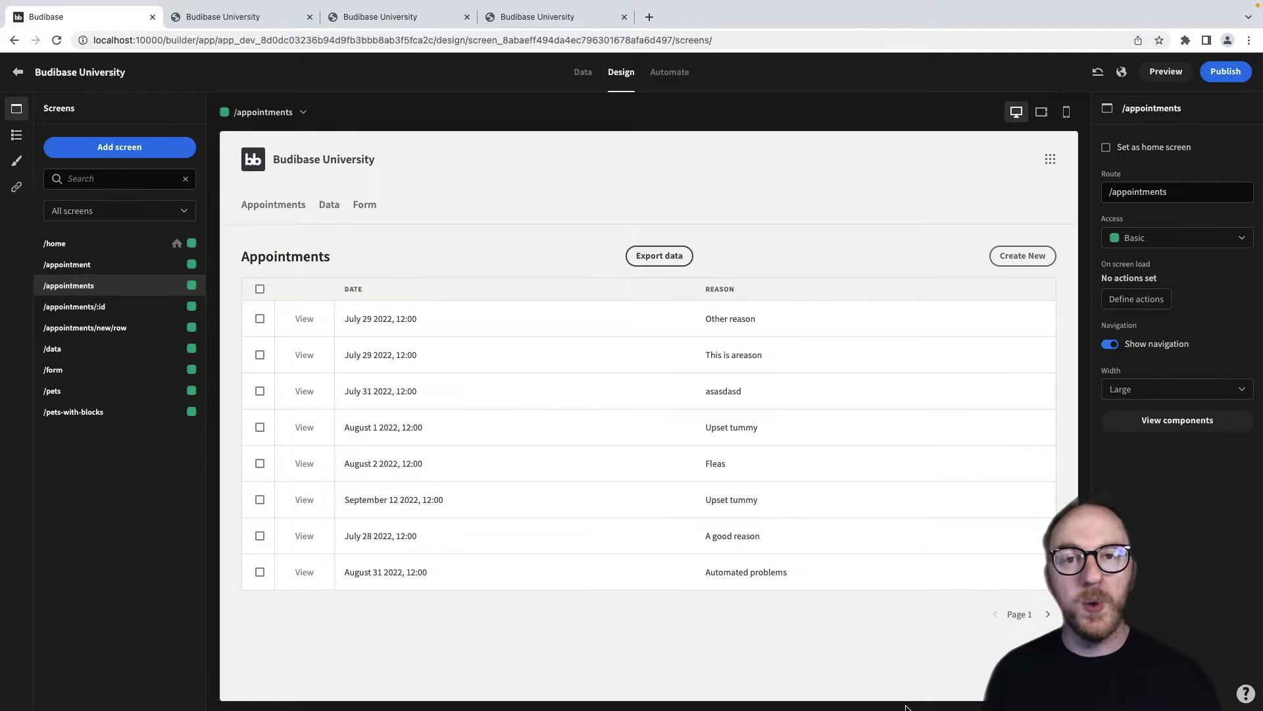
# Show the /appointments/new/row New Row form screen in the Screens list
pyautogui.click(85, 328)
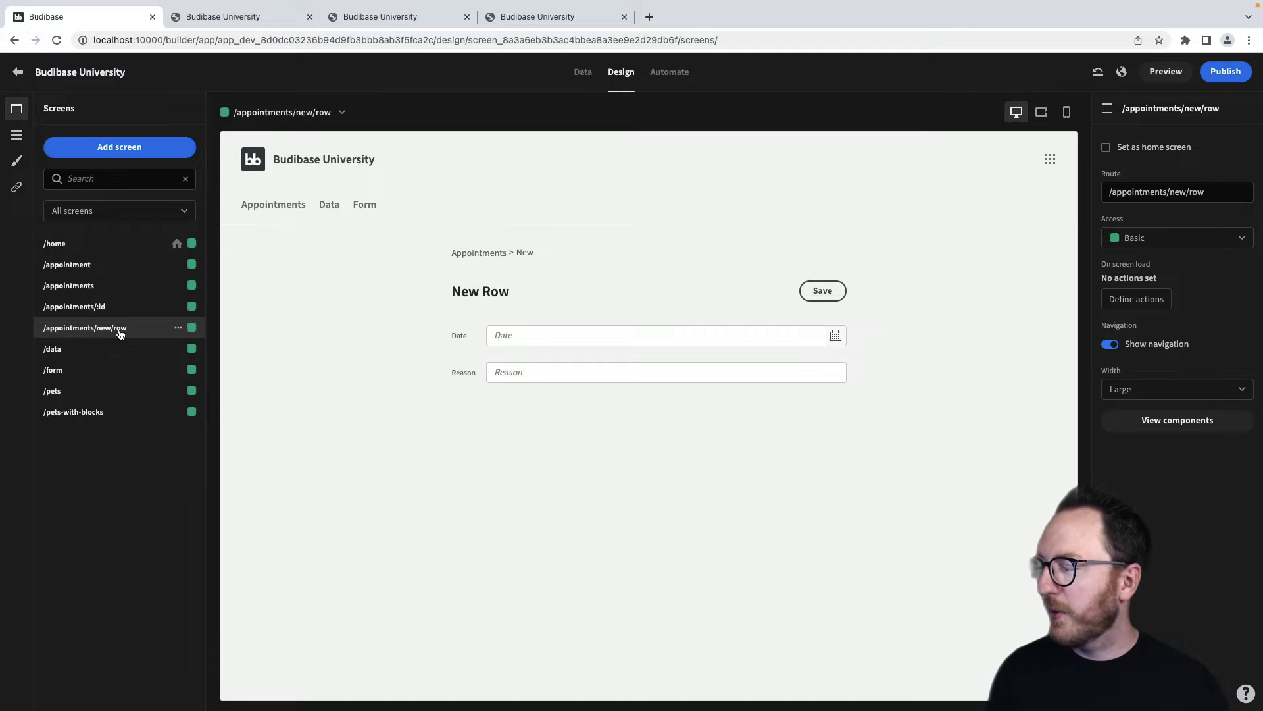
pyautogui.click(74, 306)
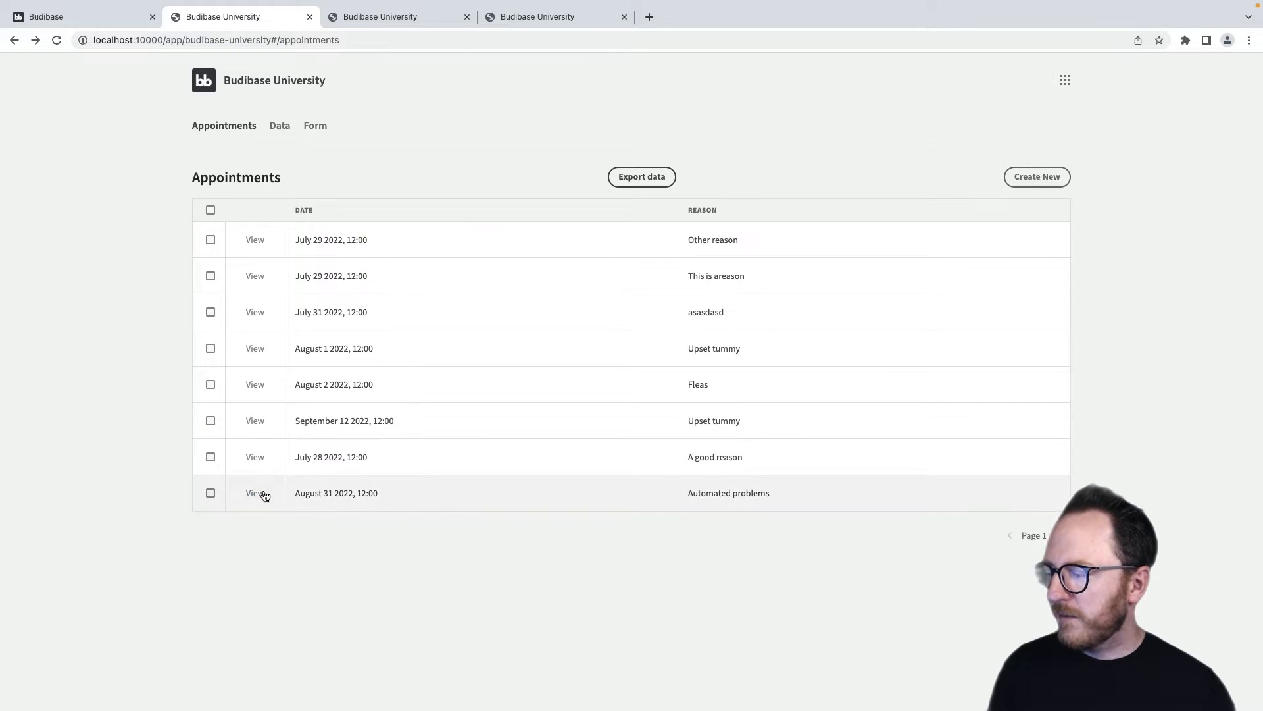
# View the Automated problems appointment's detail page in the preview tab
pyautogui.click(254, 492)
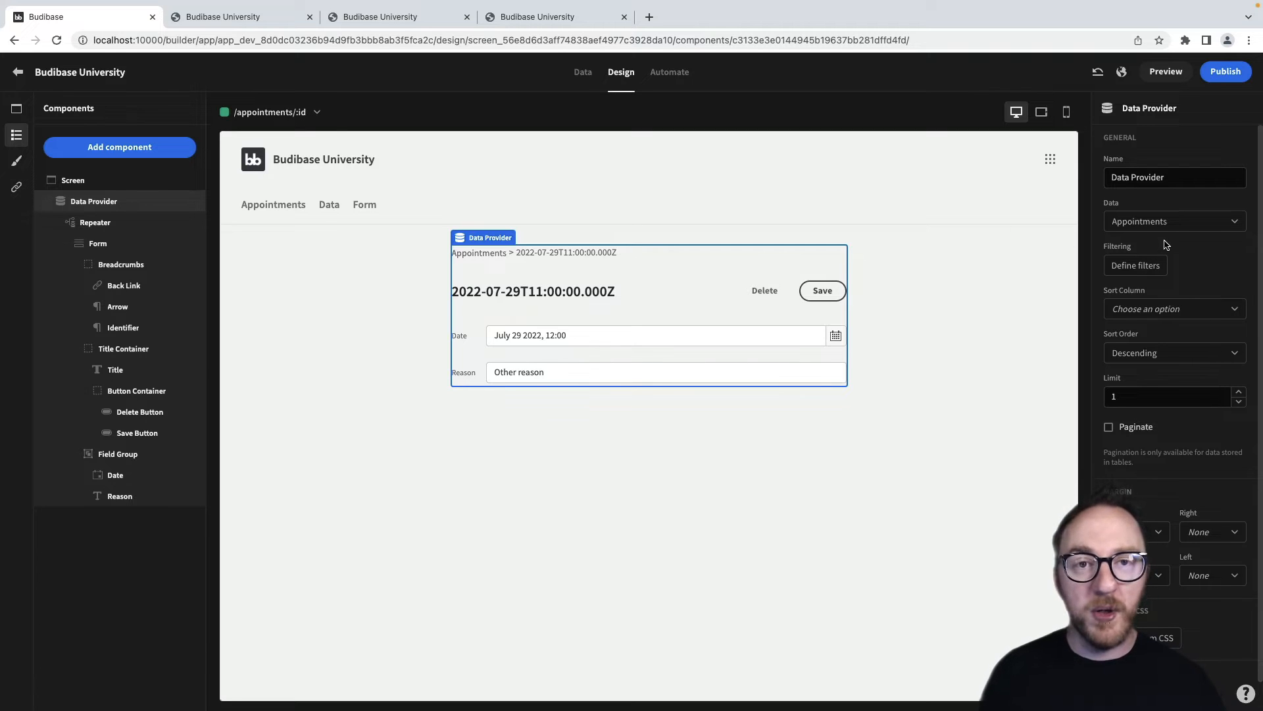
pyautogui.moveTo(1191, 265)
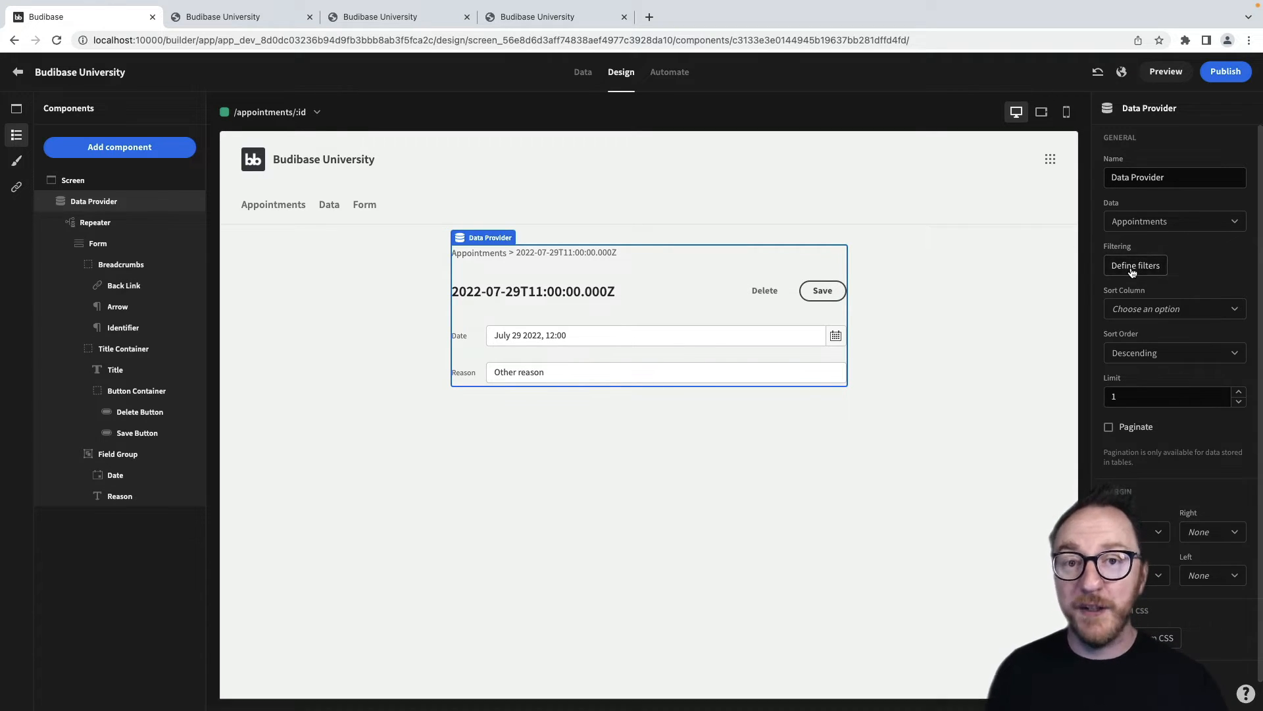
# Inspect the data provider's _id = {{ URL.id }} filter binding
pyautogui.click(1134, 264)
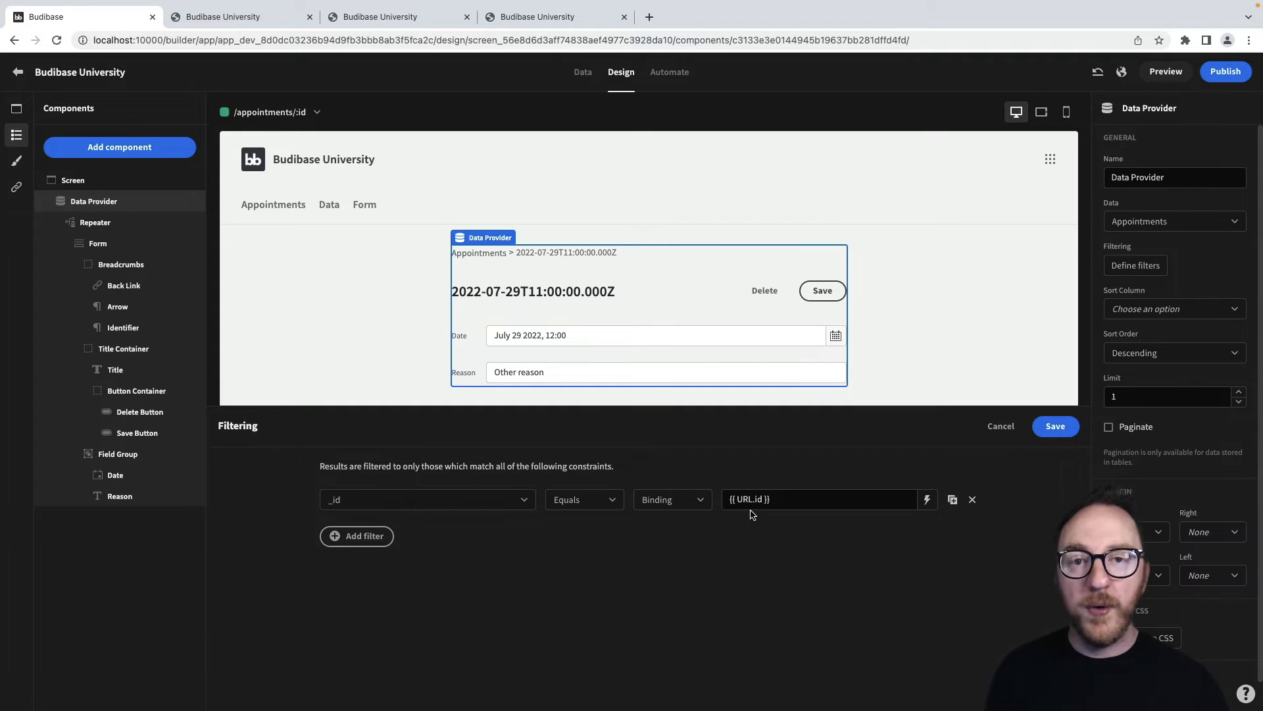
pyautogui.moveTo(782, 524)
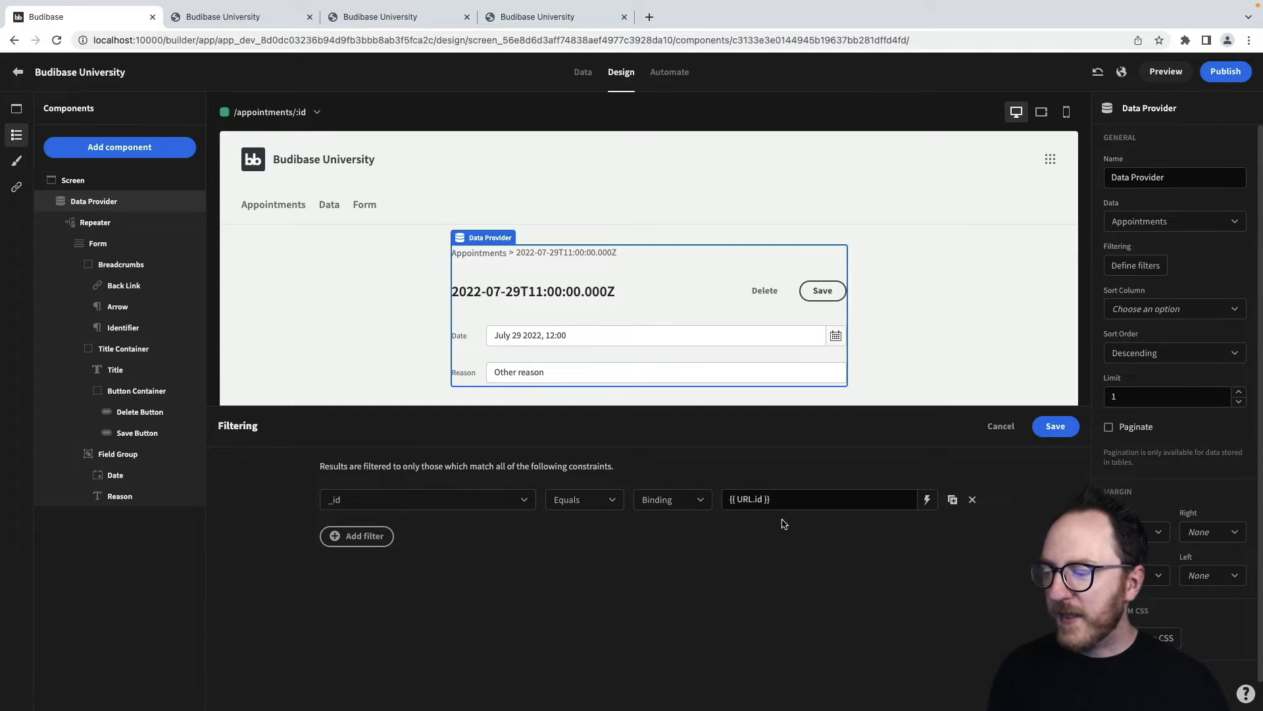
pyautogui.moveTo(16, 107)
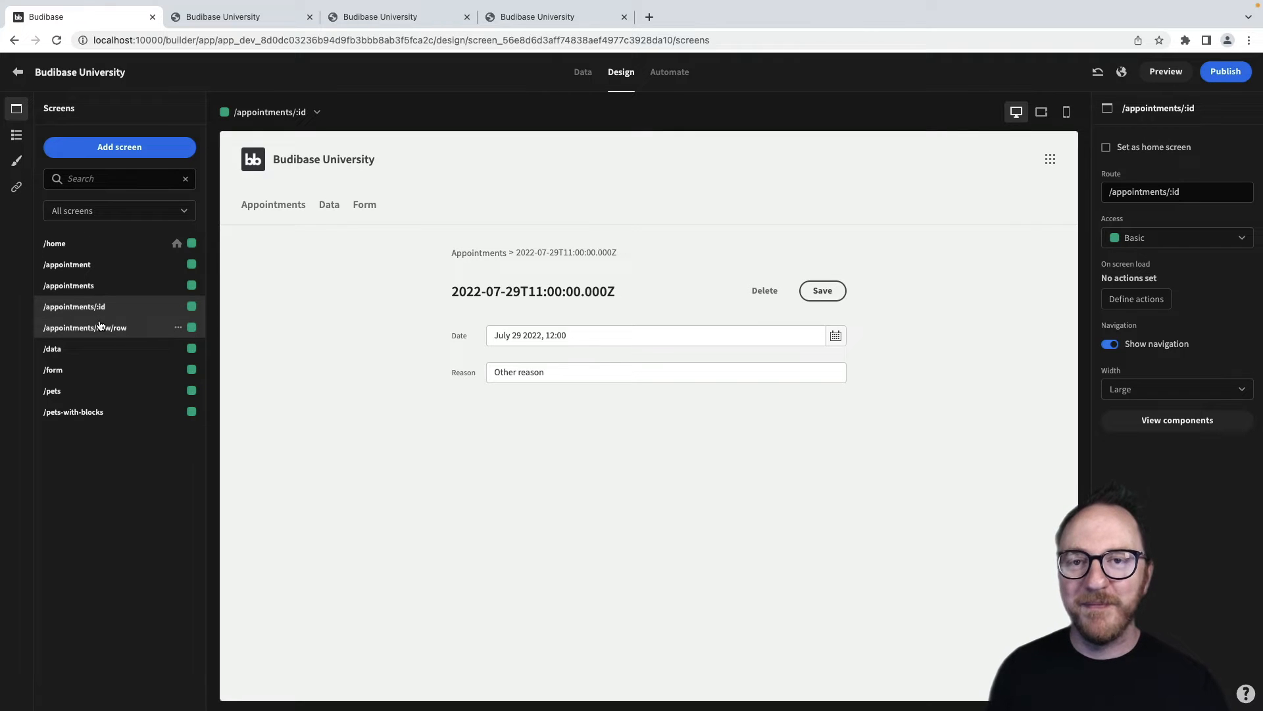
pyautogui.moveTo(16, 109)
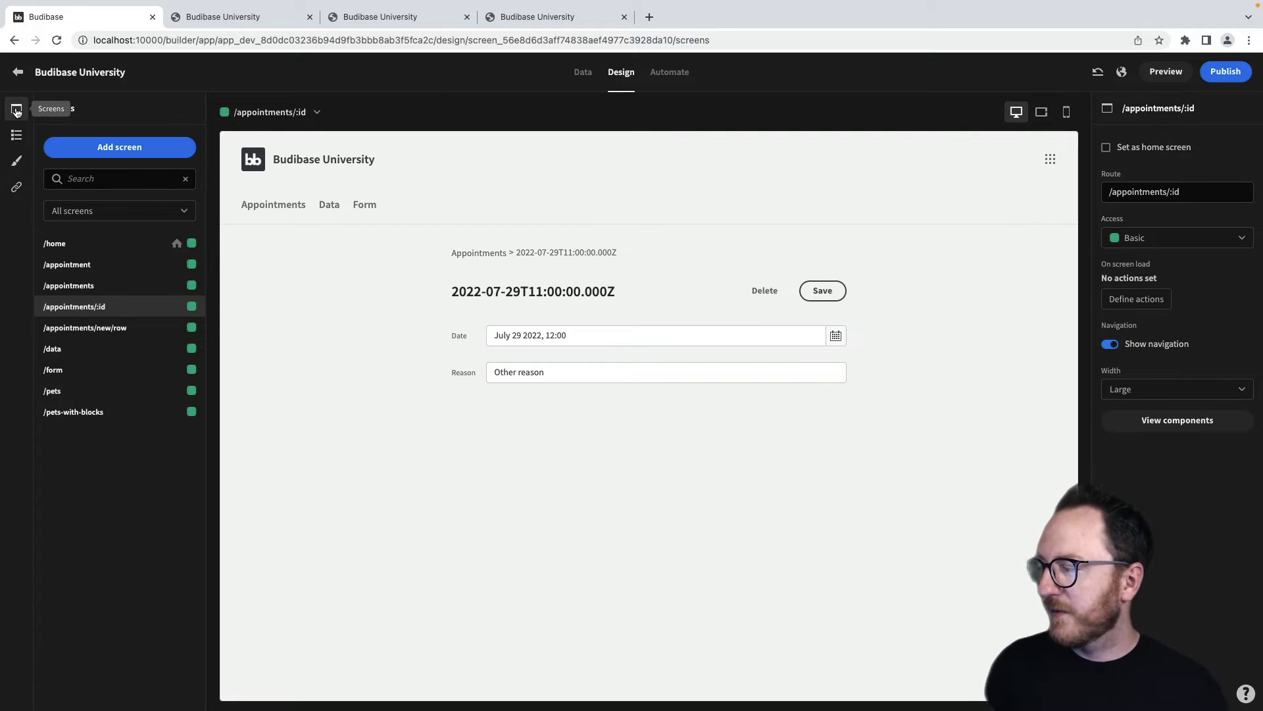
# Add a new screen at URL /tasks/:task_id with Basic access
pyautogui.click(120, 146)
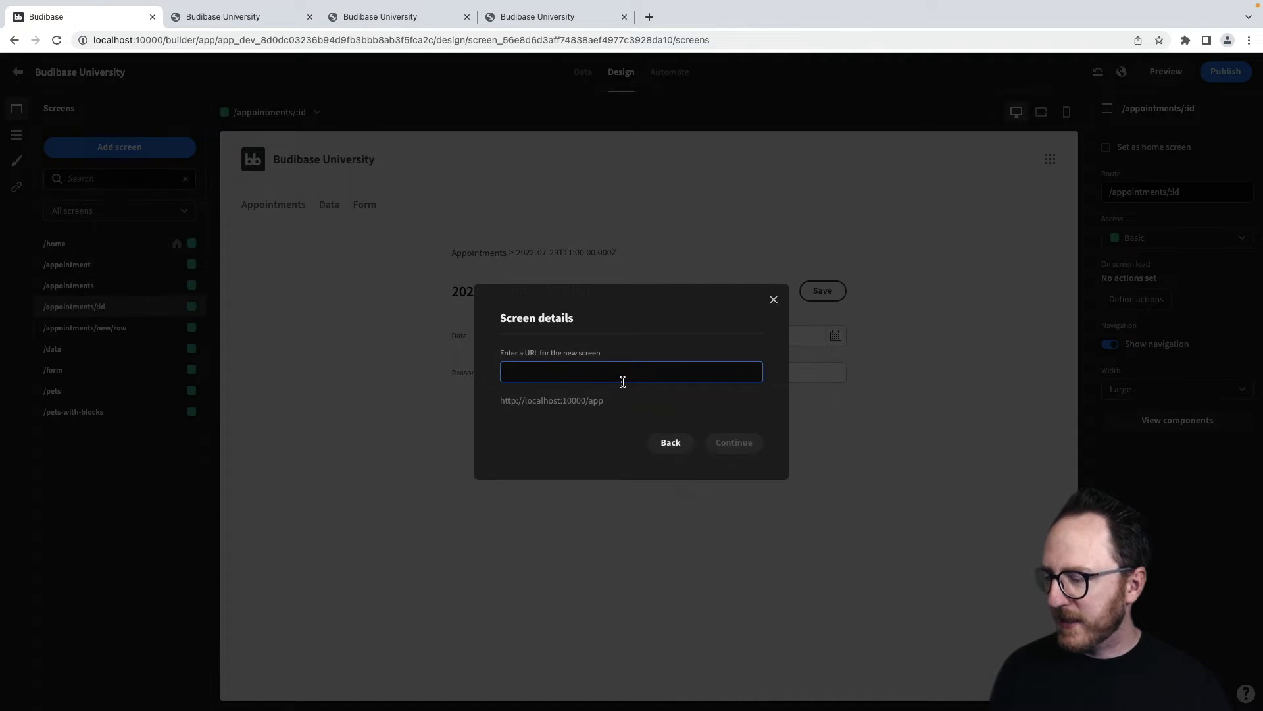
pyautogui.write('/tasks/:t')
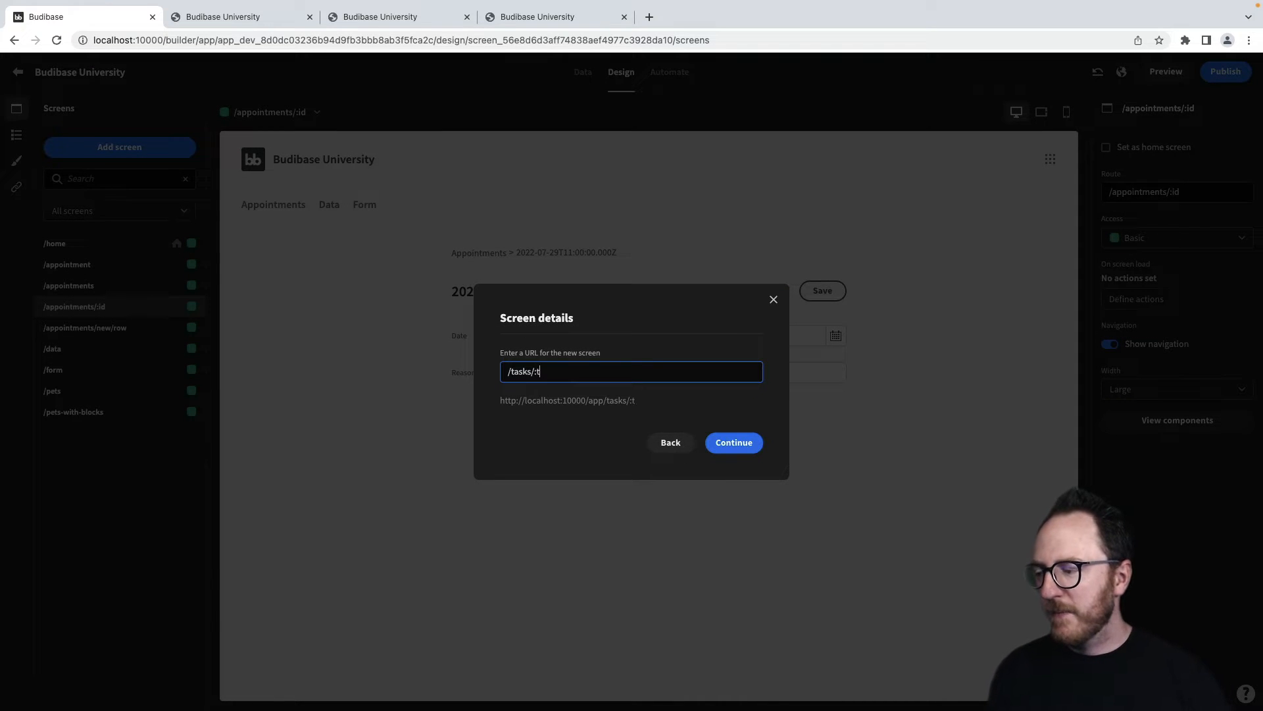
pyautogui.write('ask_id')
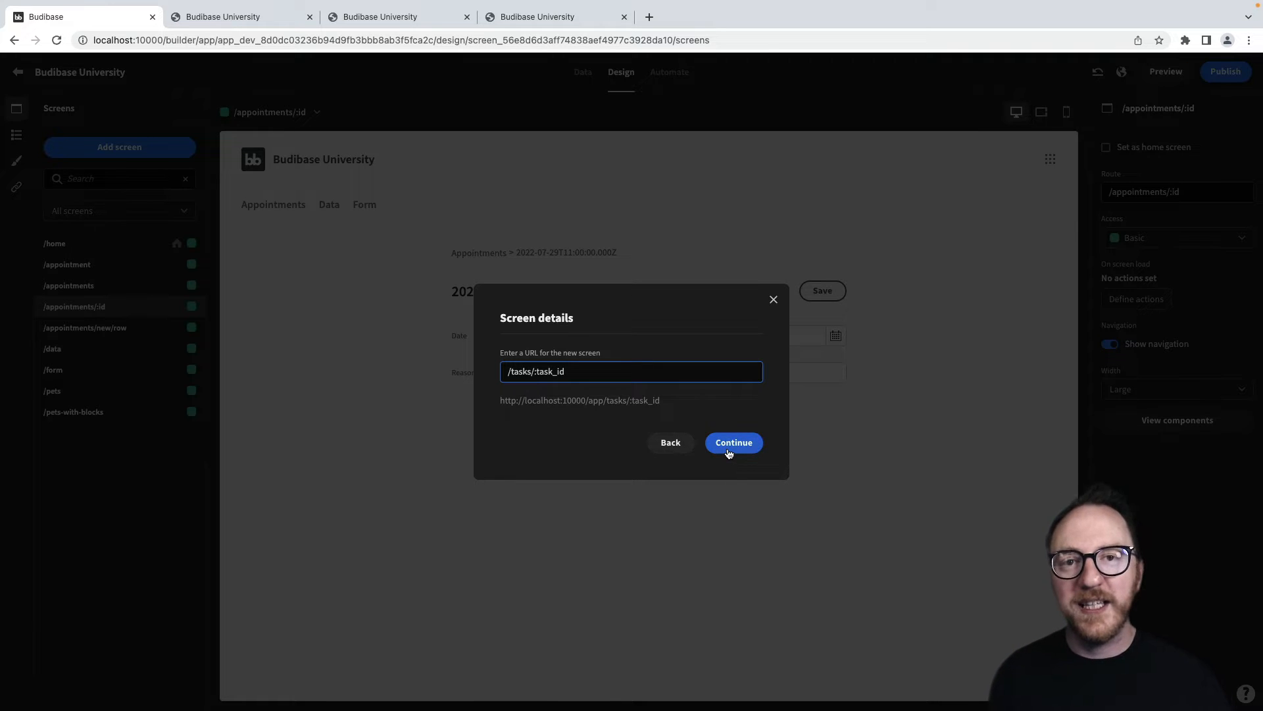
pyautogui.click(733, 443)
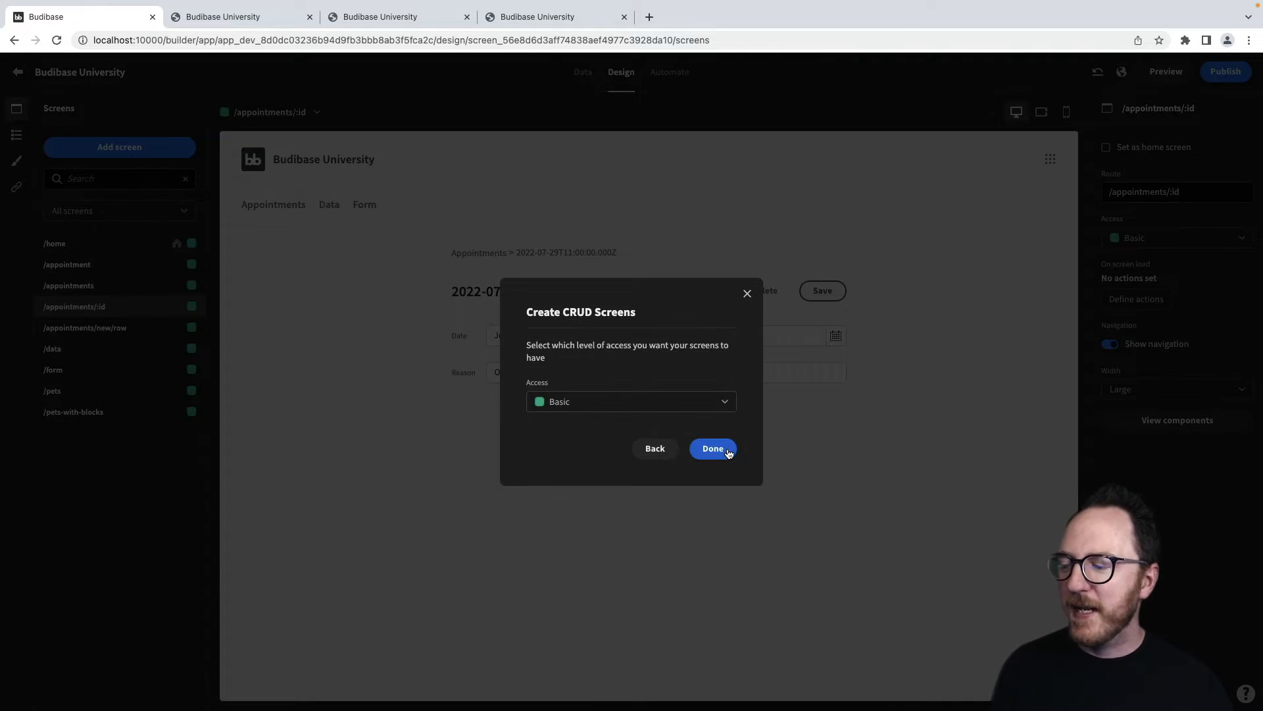
pyautogui.click(712, 447)
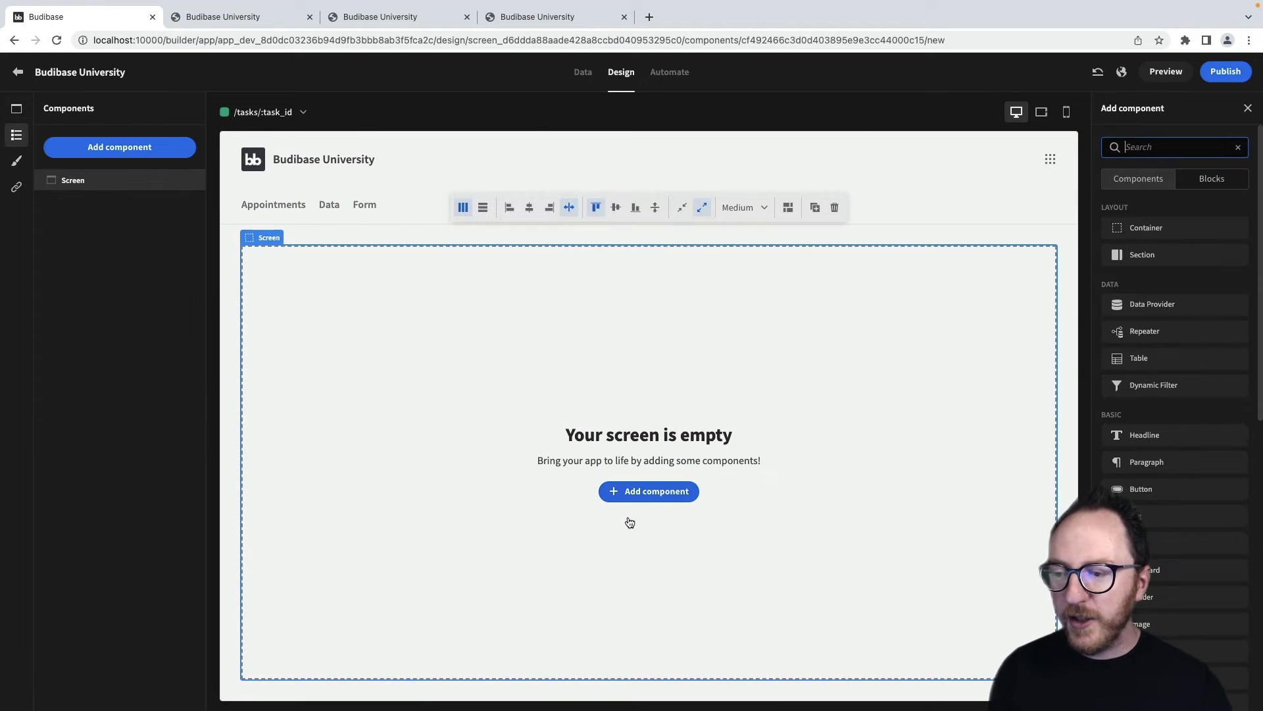
# Add a Data Provider to the screen using the Task table as its data
pyautogui.click(1153, 304)
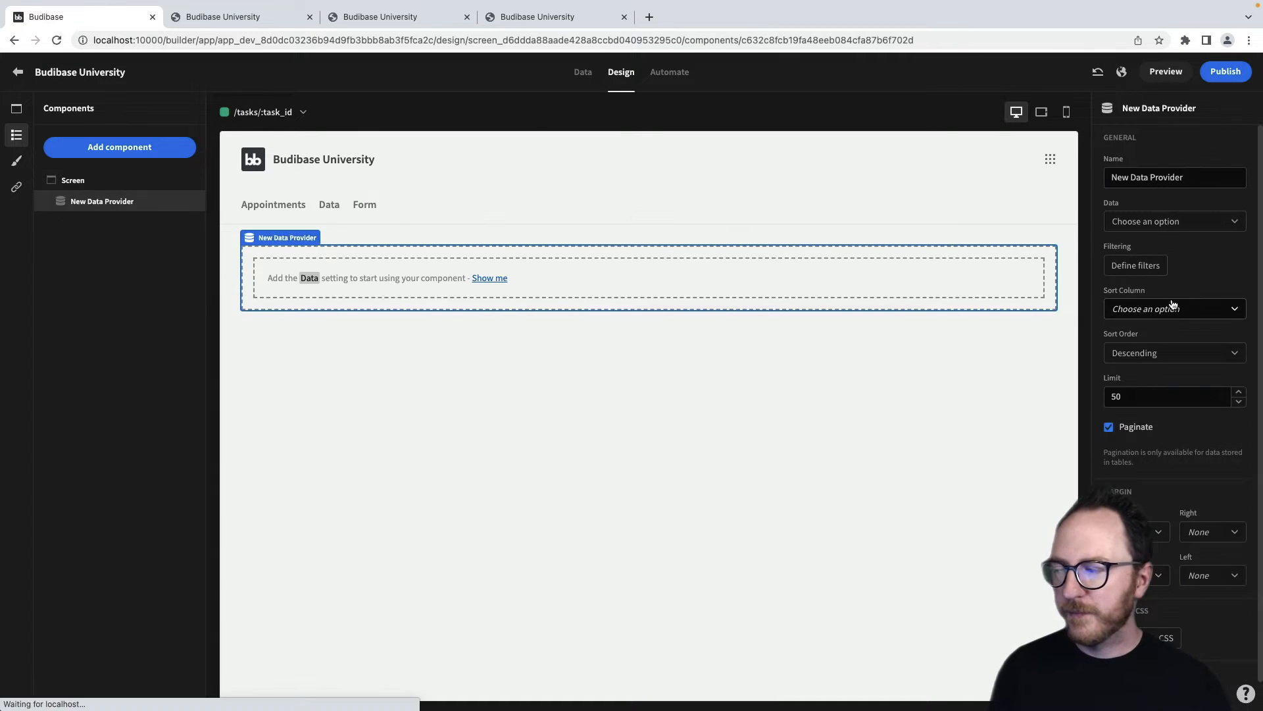
pyautogui.click(1174, 221)
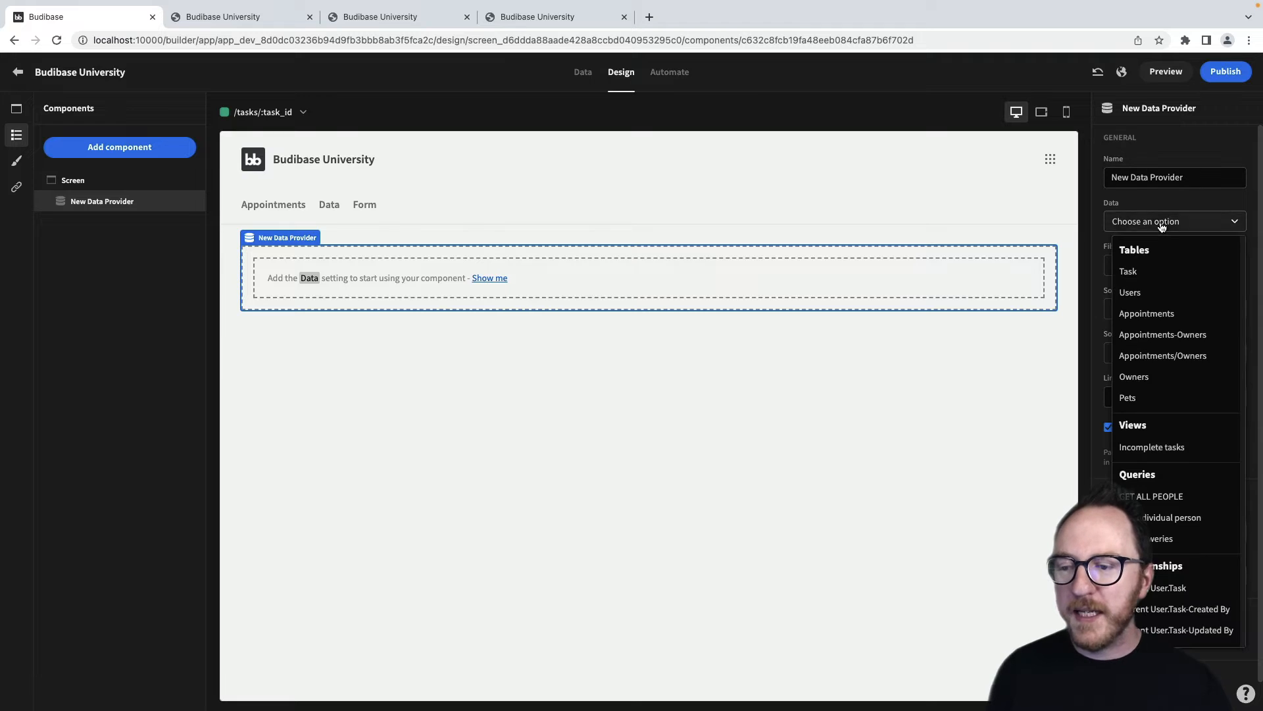
pyautogui.click(1128, 271)
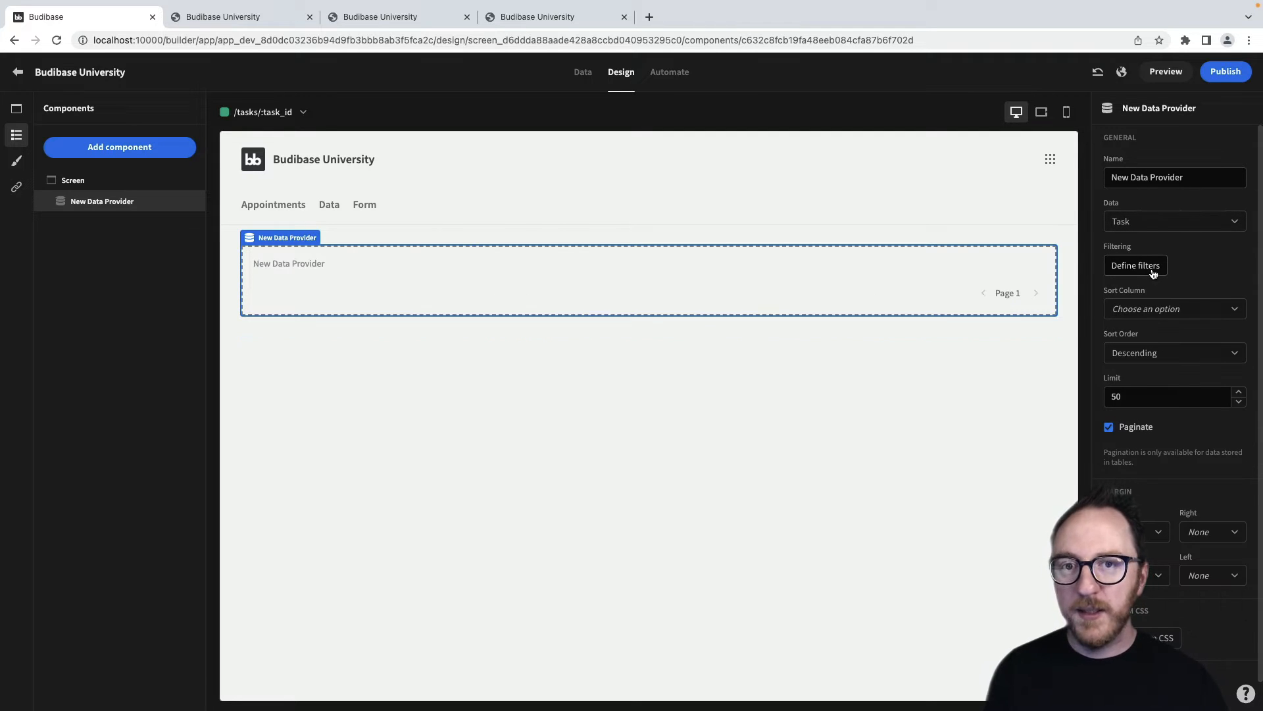
# Filter the provider so _id Equals the bound value {{ URL.task_id }} and save
pyautogui.click(1134, 264)
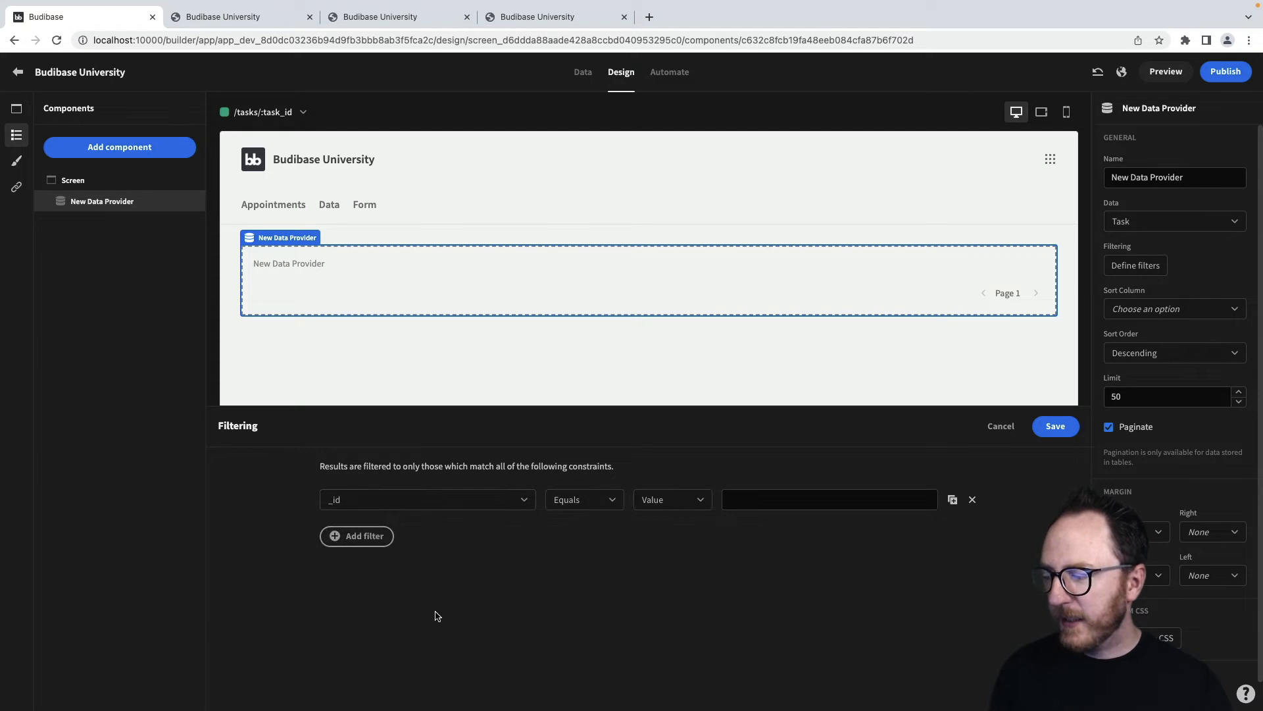
pyautogui.click(671, 498)
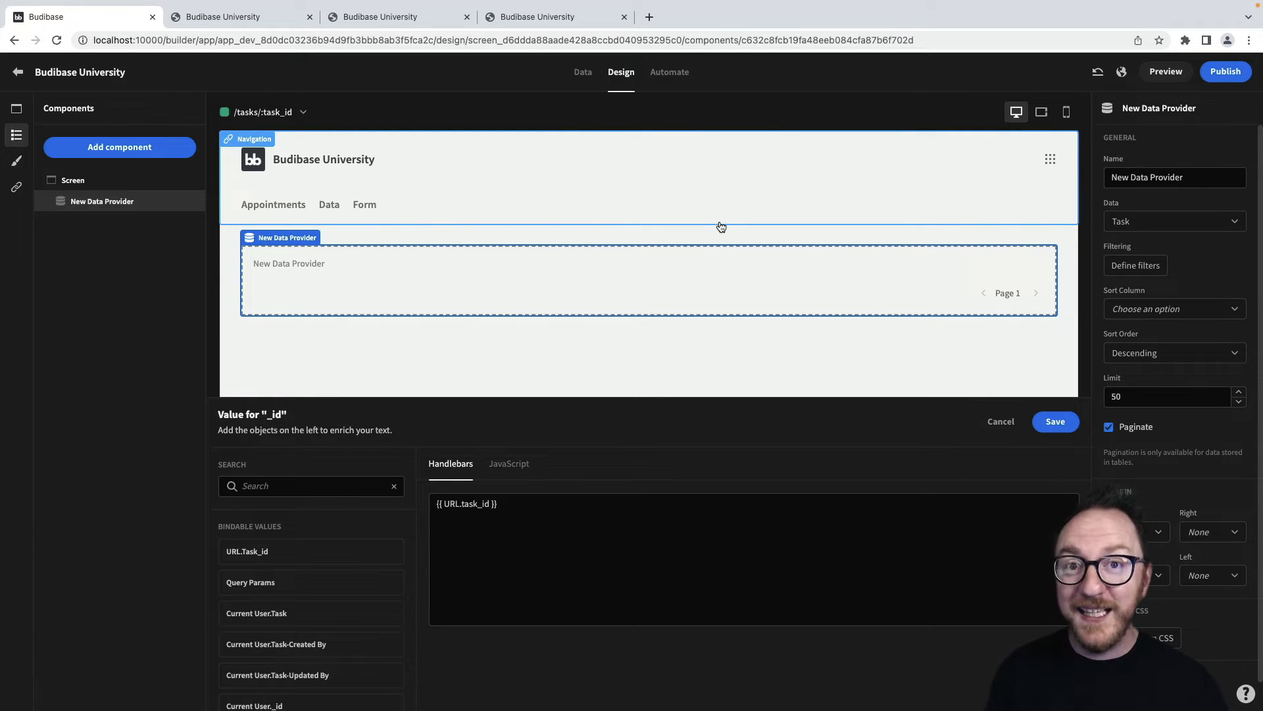
pyautogui.click(1056, 421)
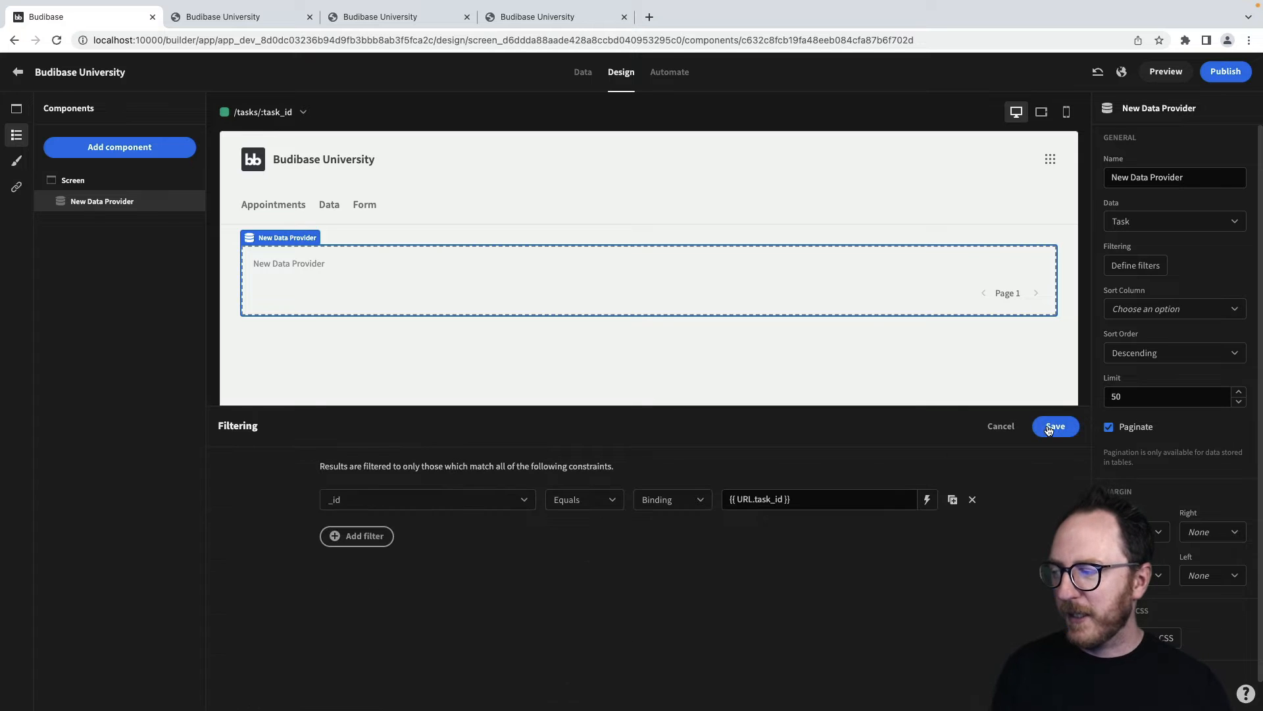
pyautogui.click(1054, 425)
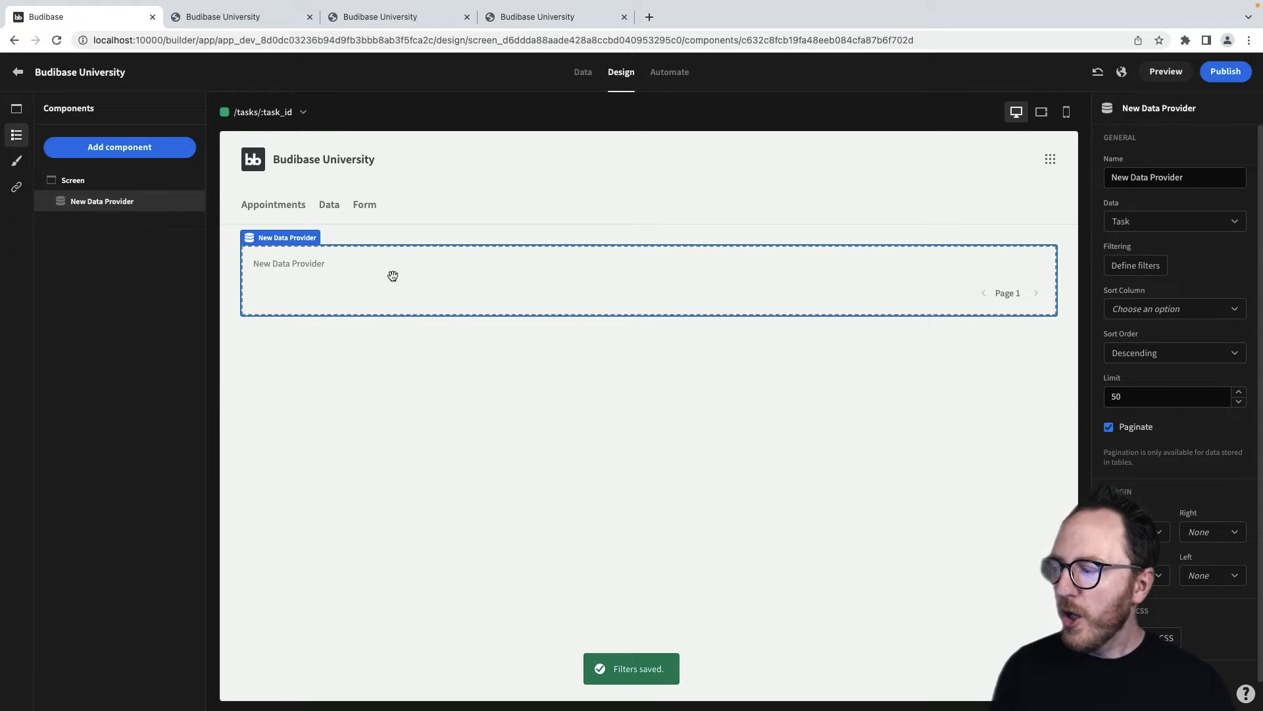
pyautogui.moveTo(505, 277)
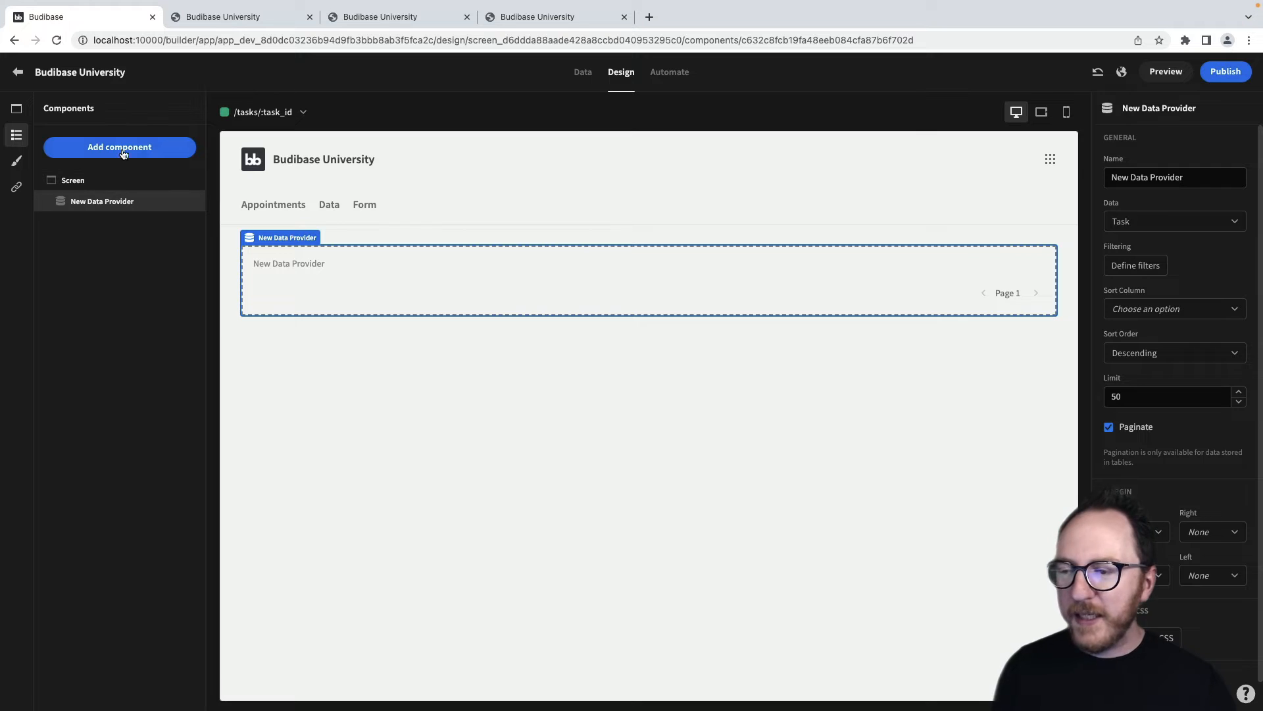
# Add a Repeater inside the provider with Empty Text "Can't find that task!"
pyautogui.click(120, 146)
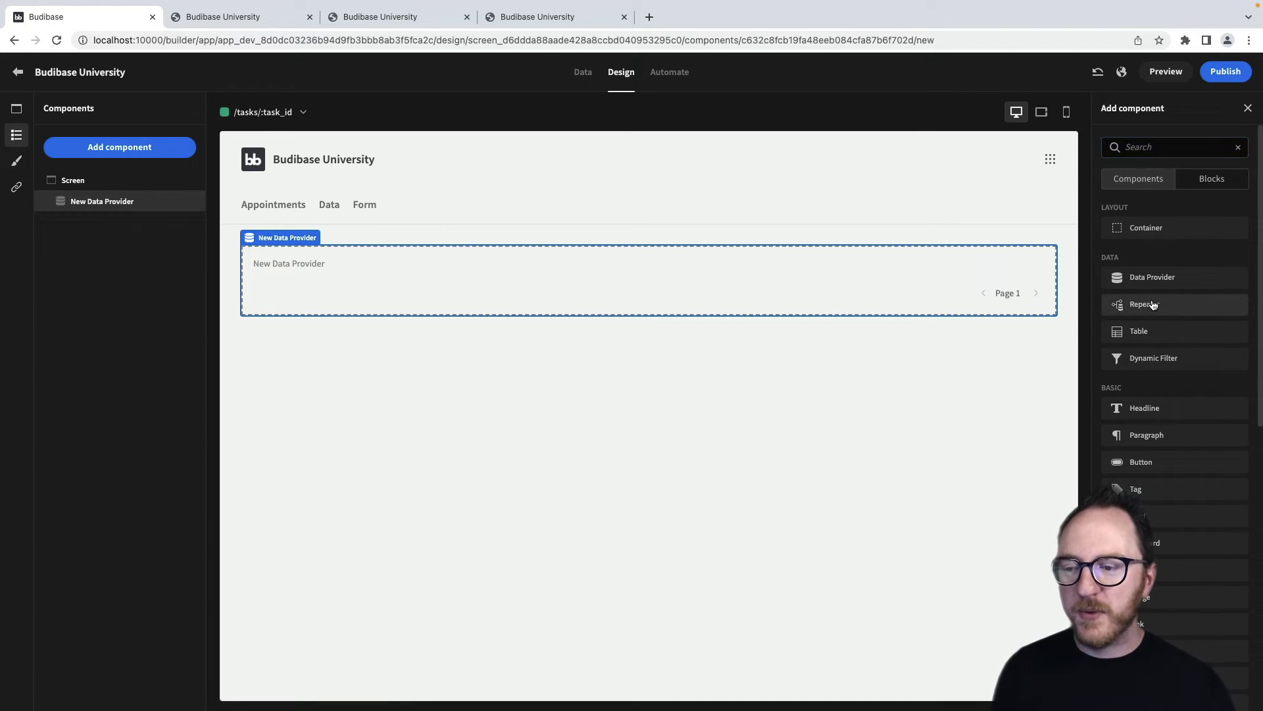
pyautogui.click(1142, 304)
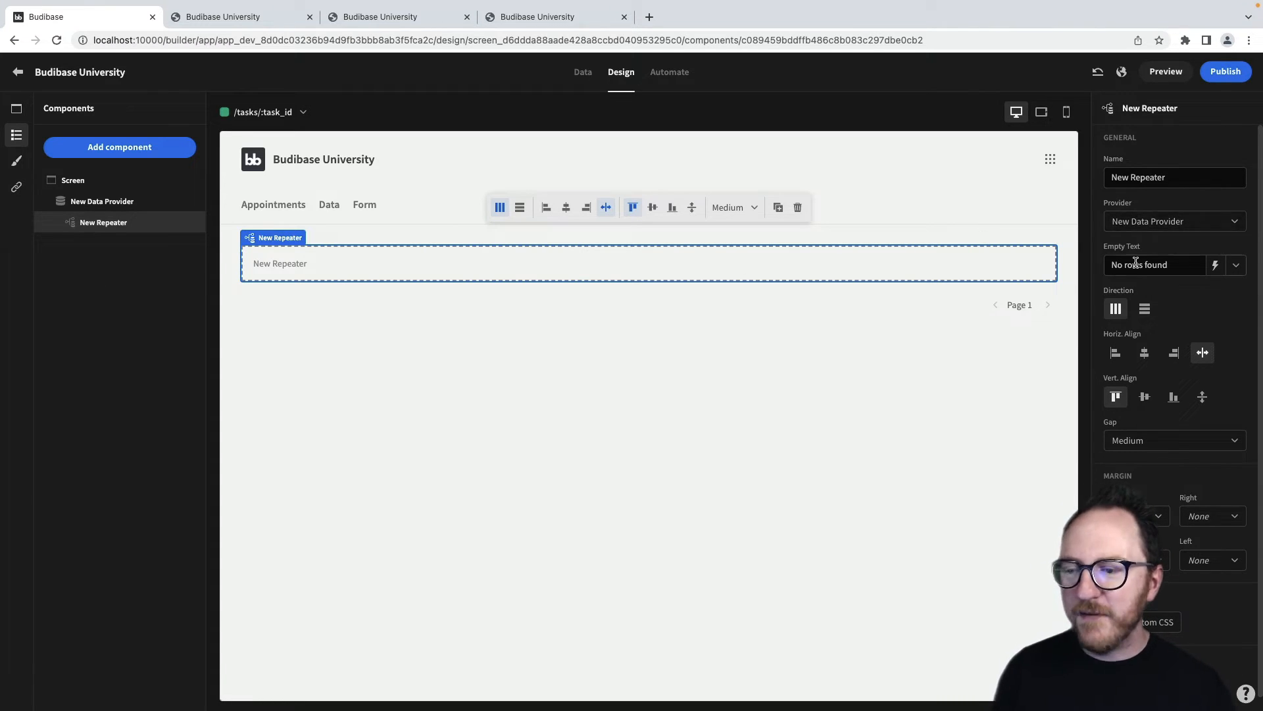
pyautogui.write("Can't find that task!")
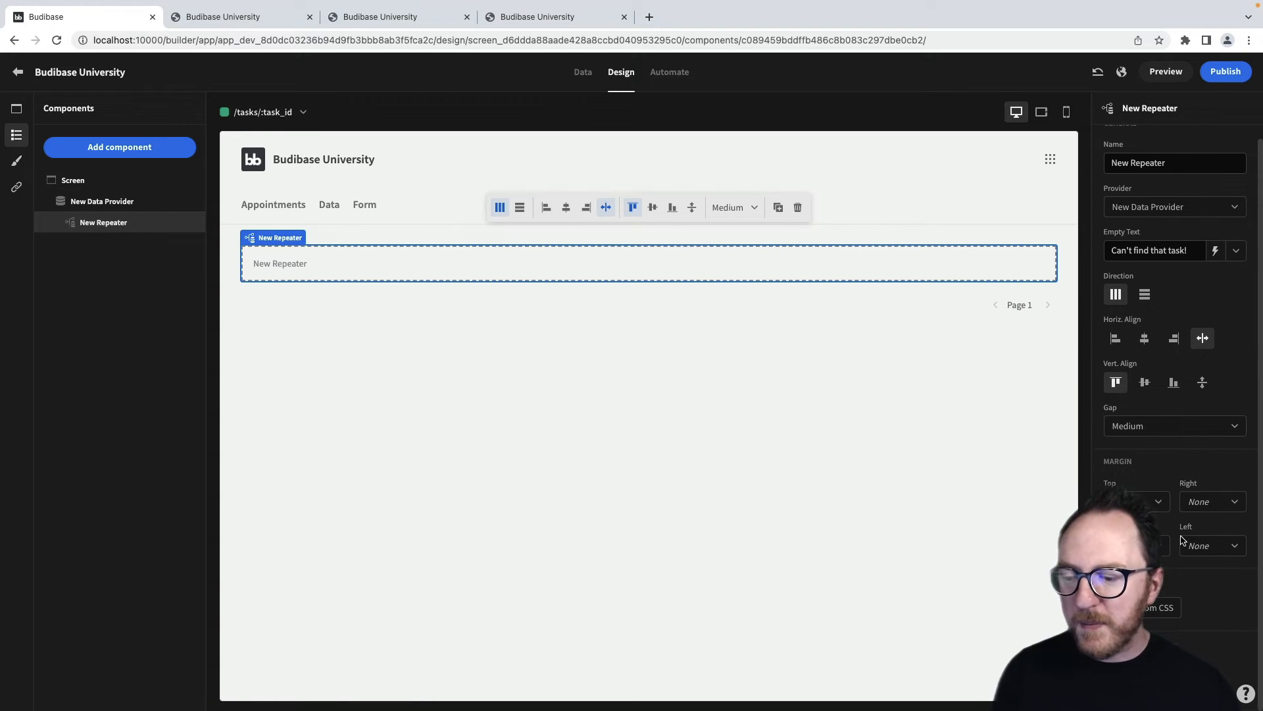
# Uncheck Paginate on the Data Provider and reselect the Repeater
pyautogui.click(103, 200)
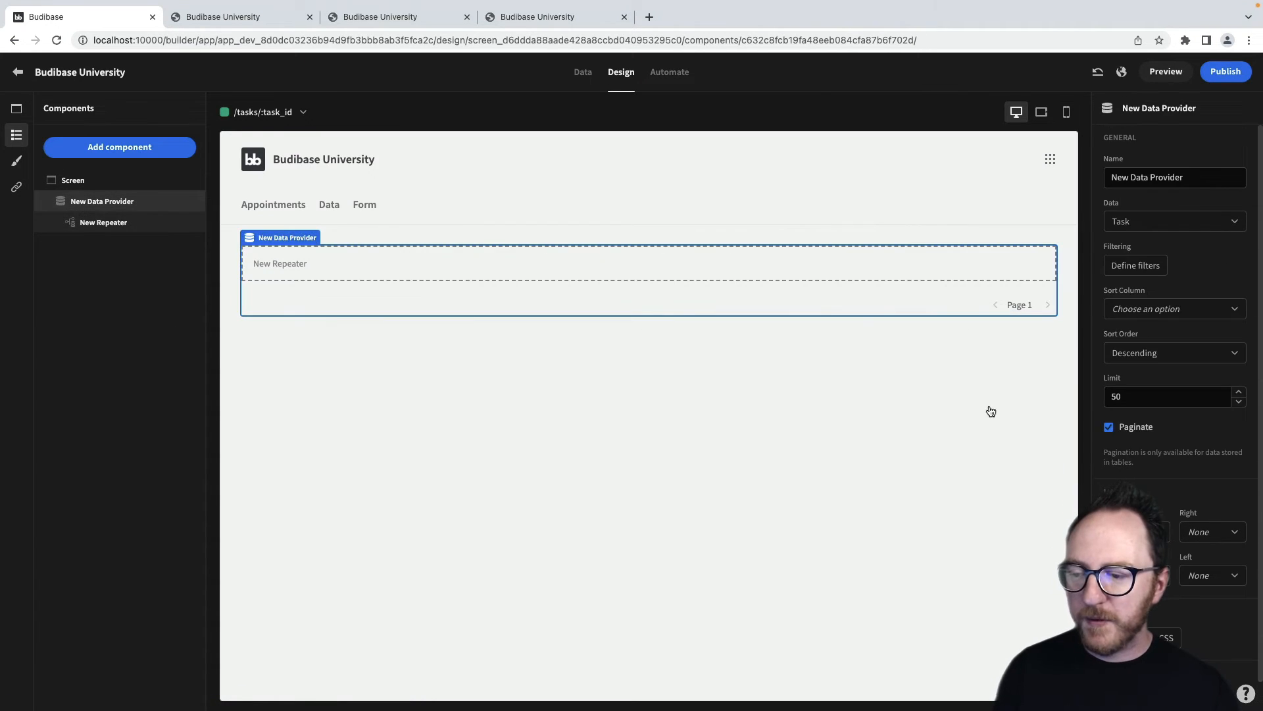
pyautogui.click(1108, 426)
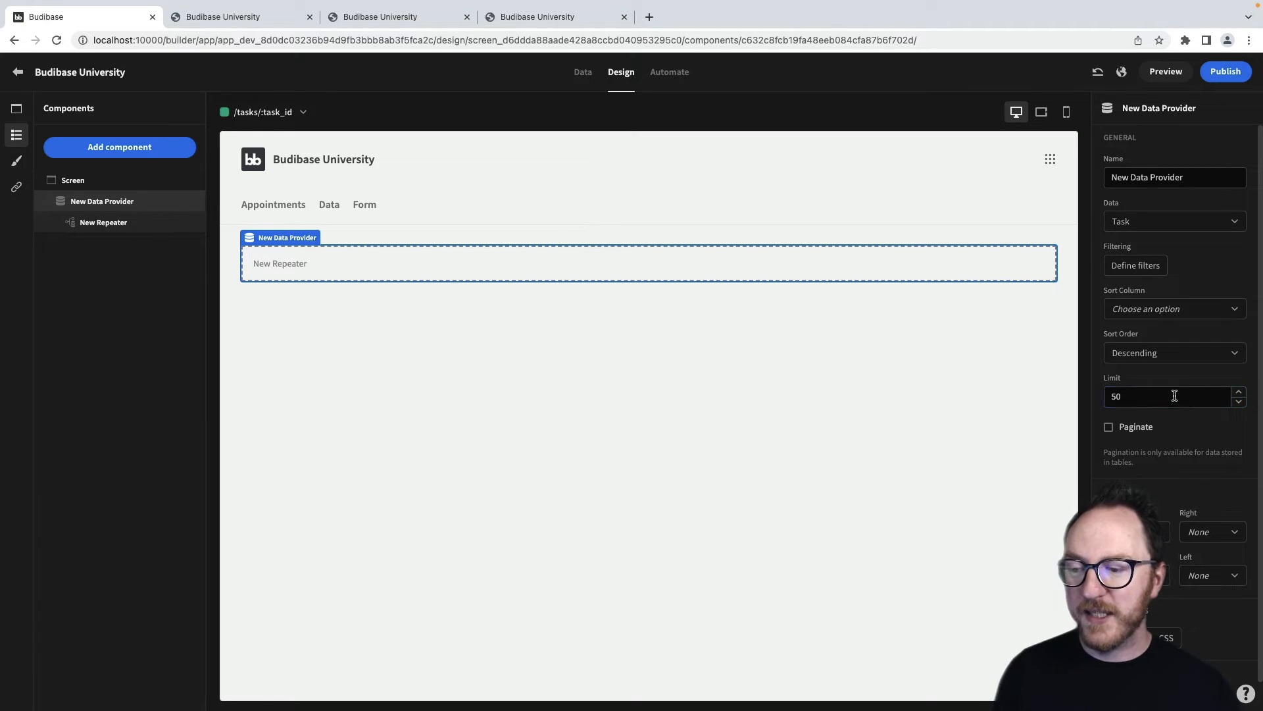
pyautogui.click(103, 222)
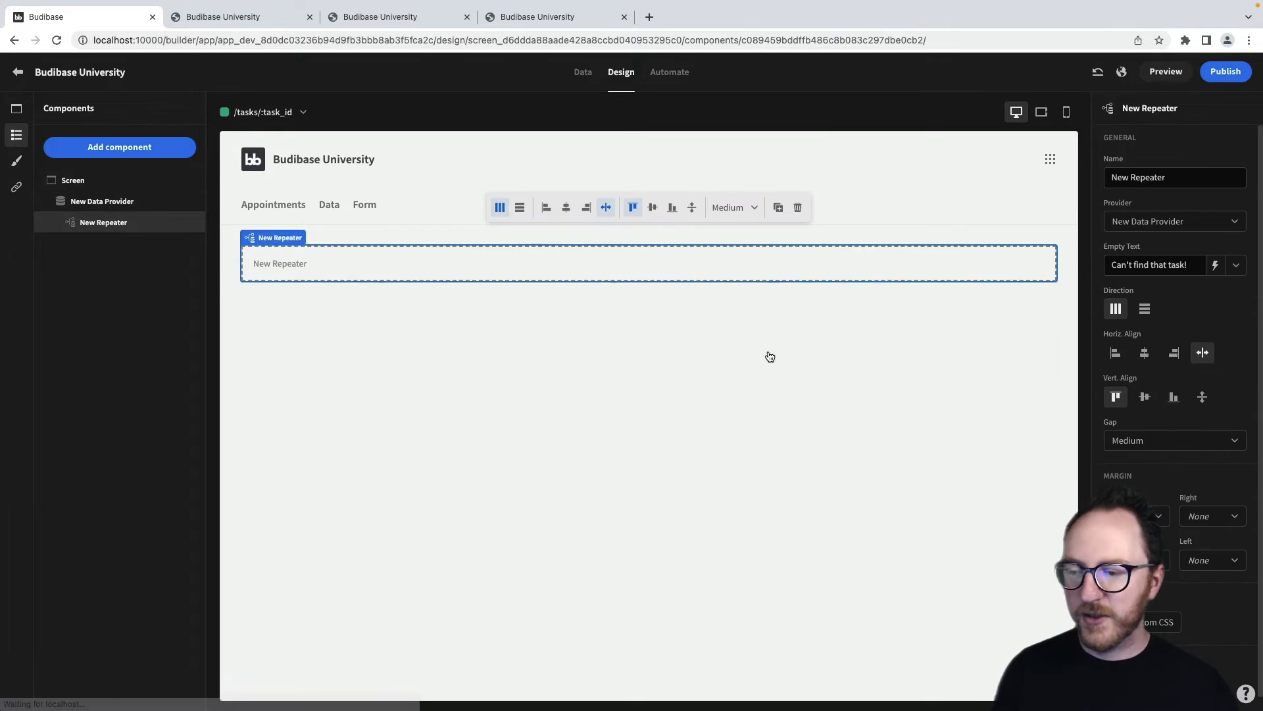
# Add a card in the repeater with its Title bound to New Repeater.Task.Name
pyautogui.click(119, 146)
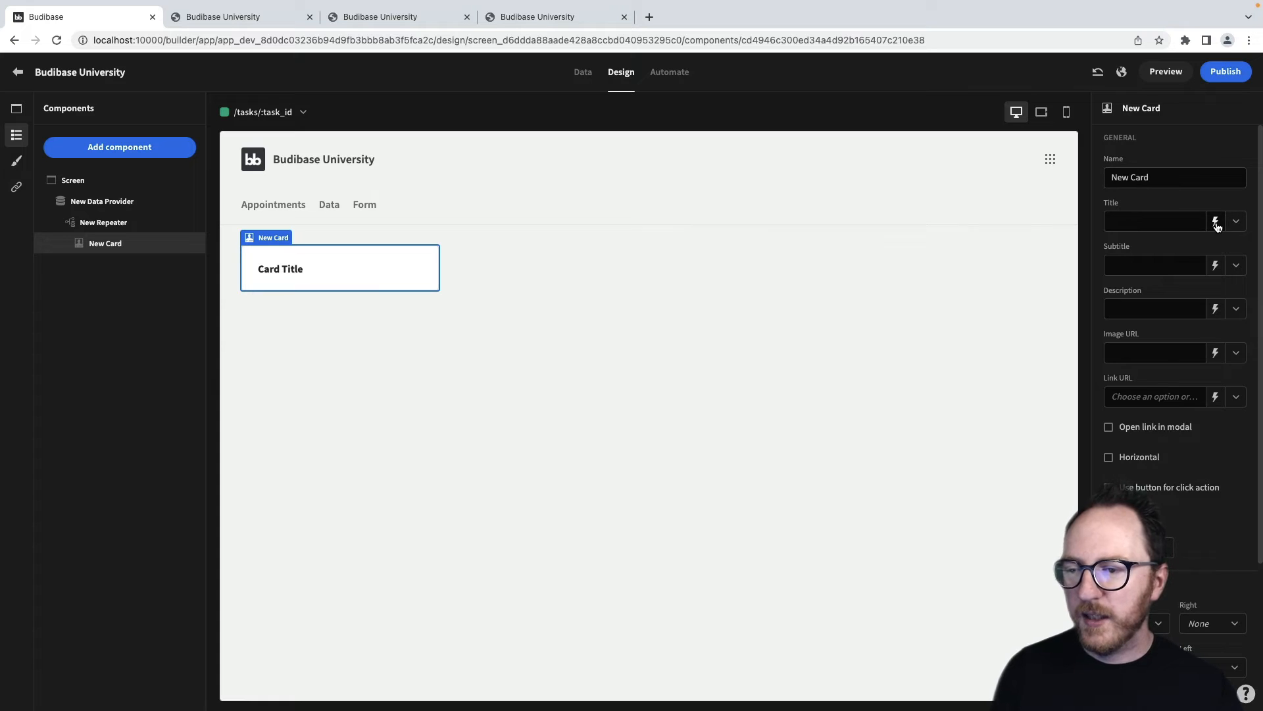
pyautogui.click(1214, 221)
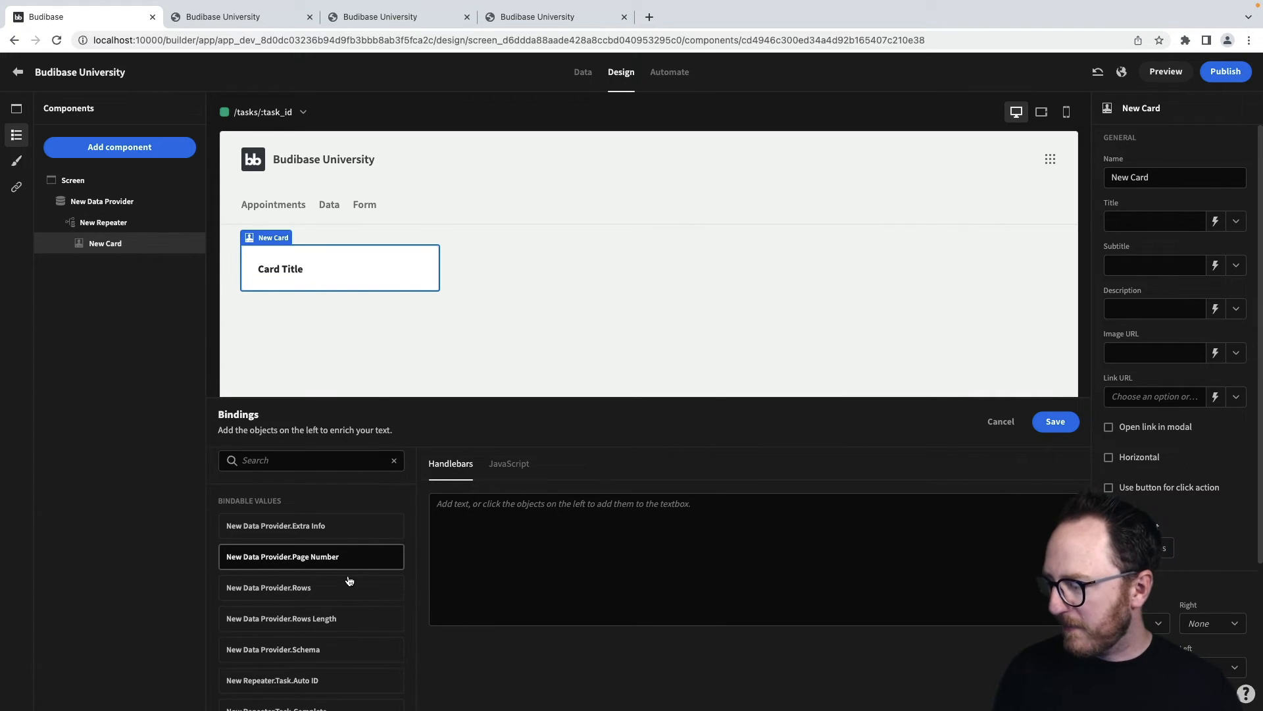
pyautogui.scroll(-3)
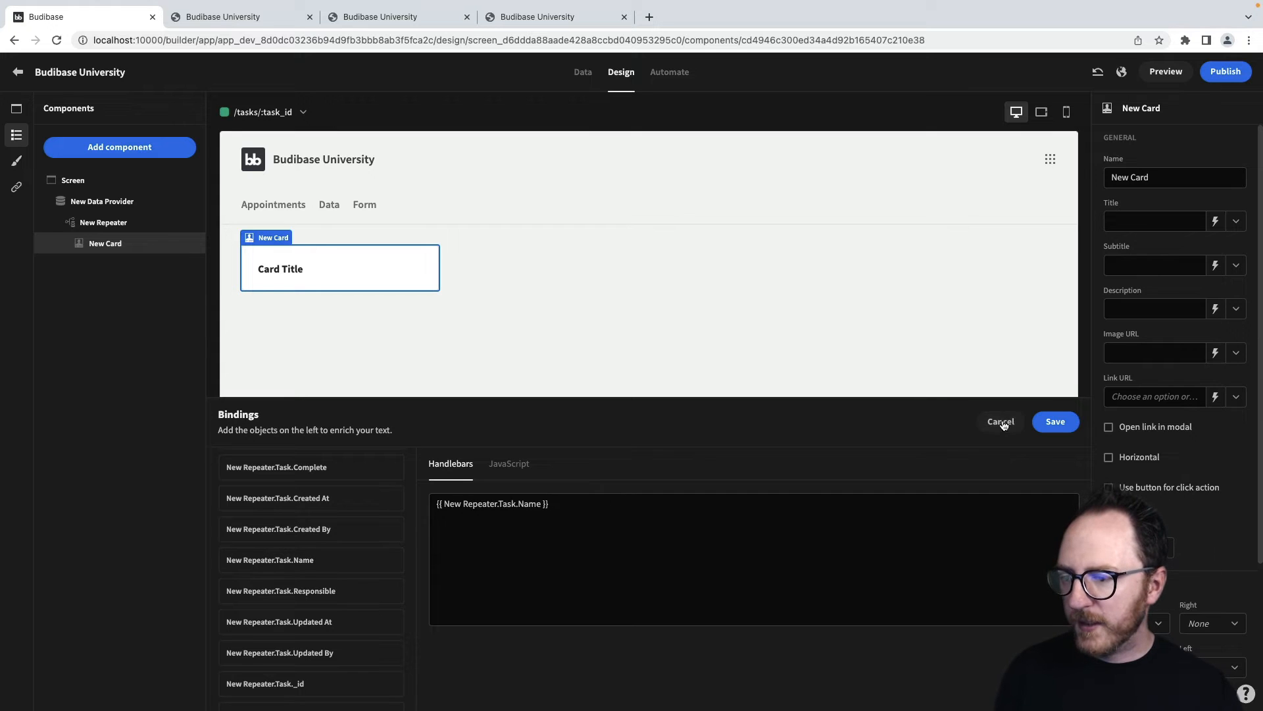
pyautogui.click(1225, 71)
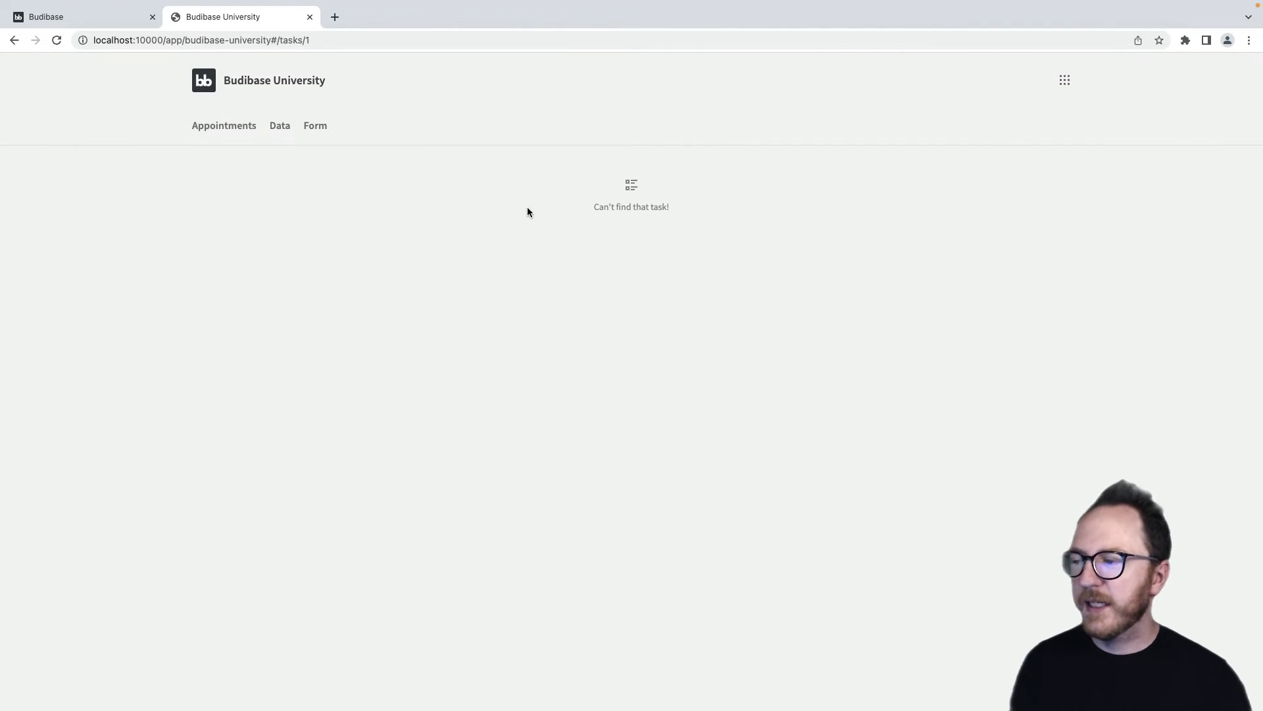
# Load the running task page with the task's record _id after /tasks/ in the URL
pyautogui.click(81, 16)
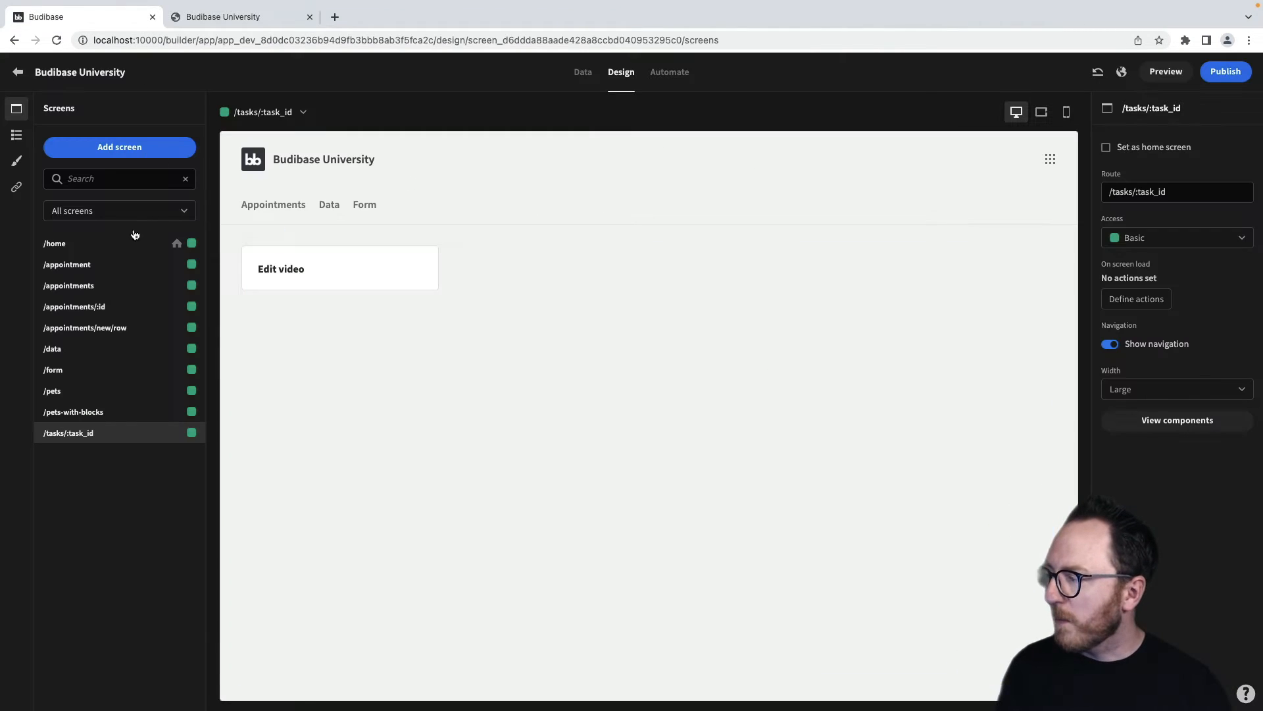
pyautogui.click(581, 71)
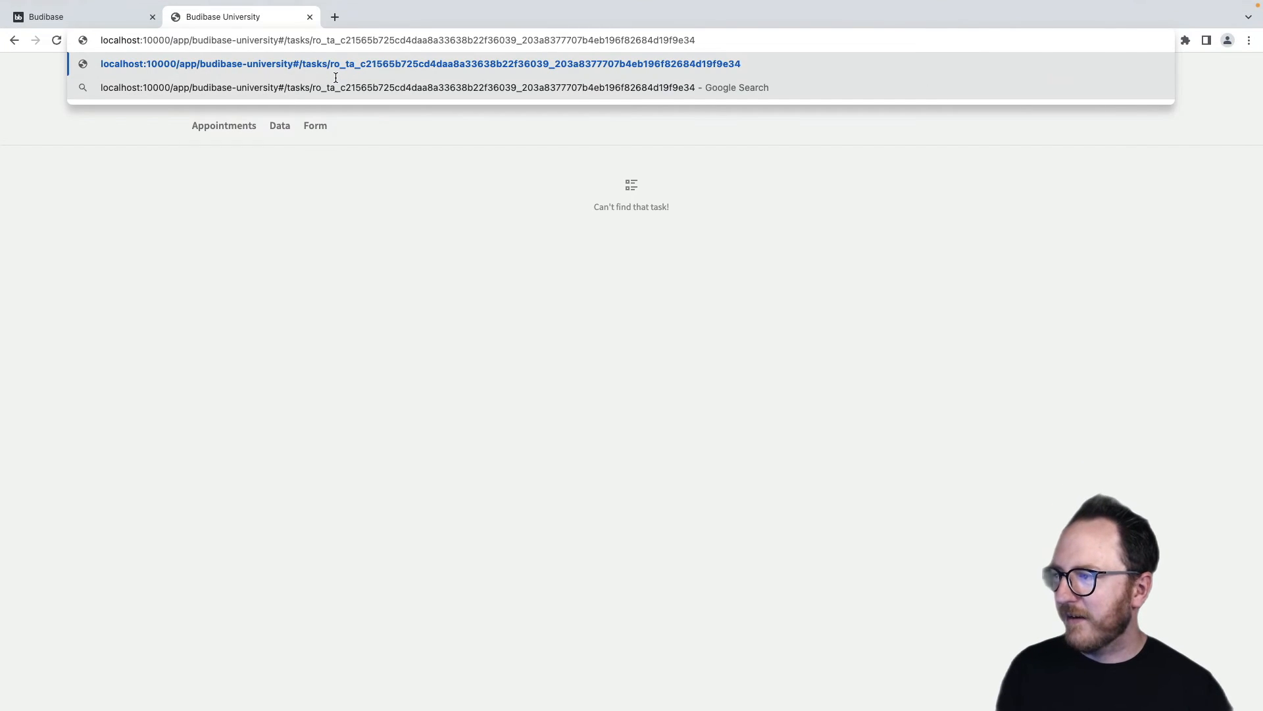
pyautogui.press('Enter')
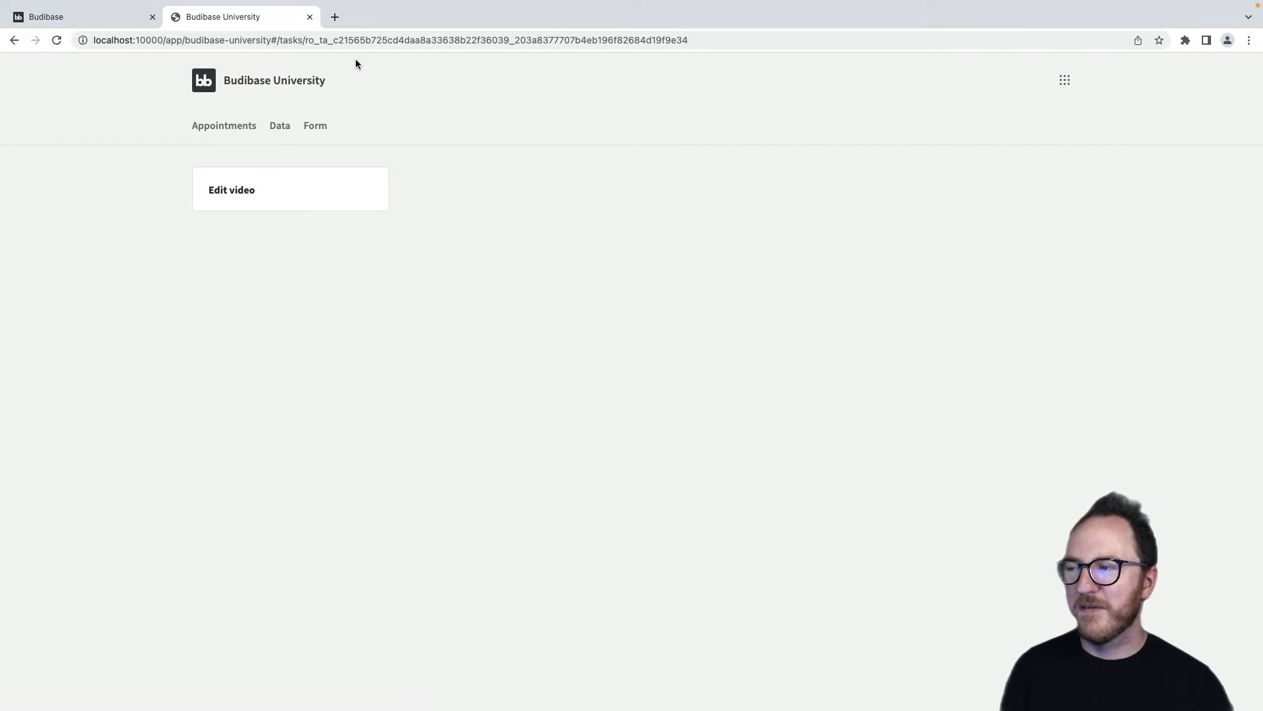
pyautogui.moveTo(501, 57)
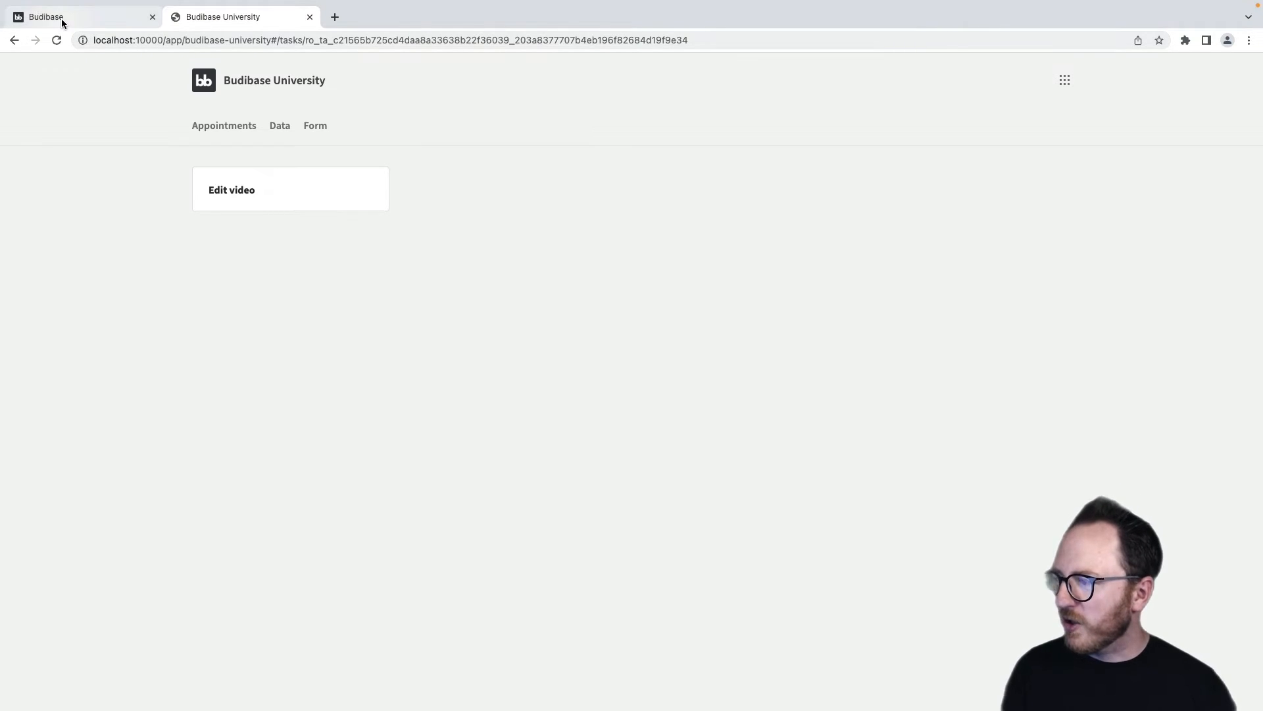
# Change the data provider's filter column from _id to Auto ID
pyautogui.click(44, 16)
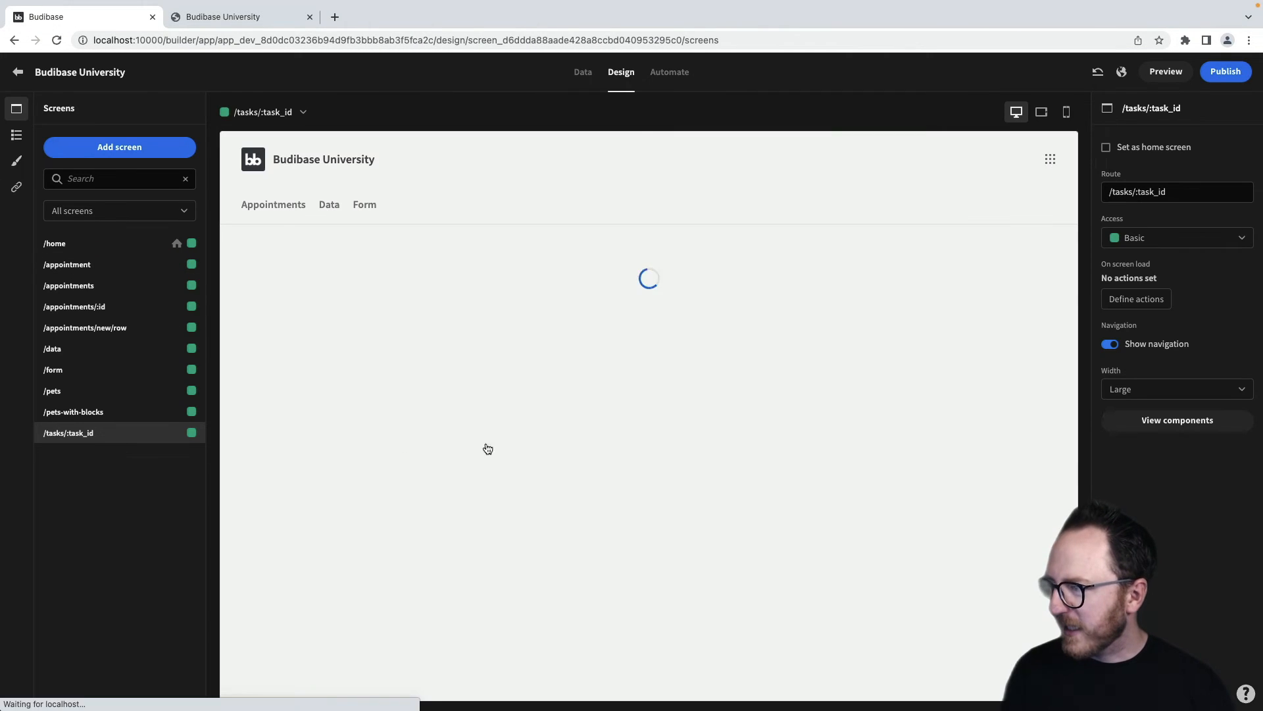
pyautogui.click(16, 135)
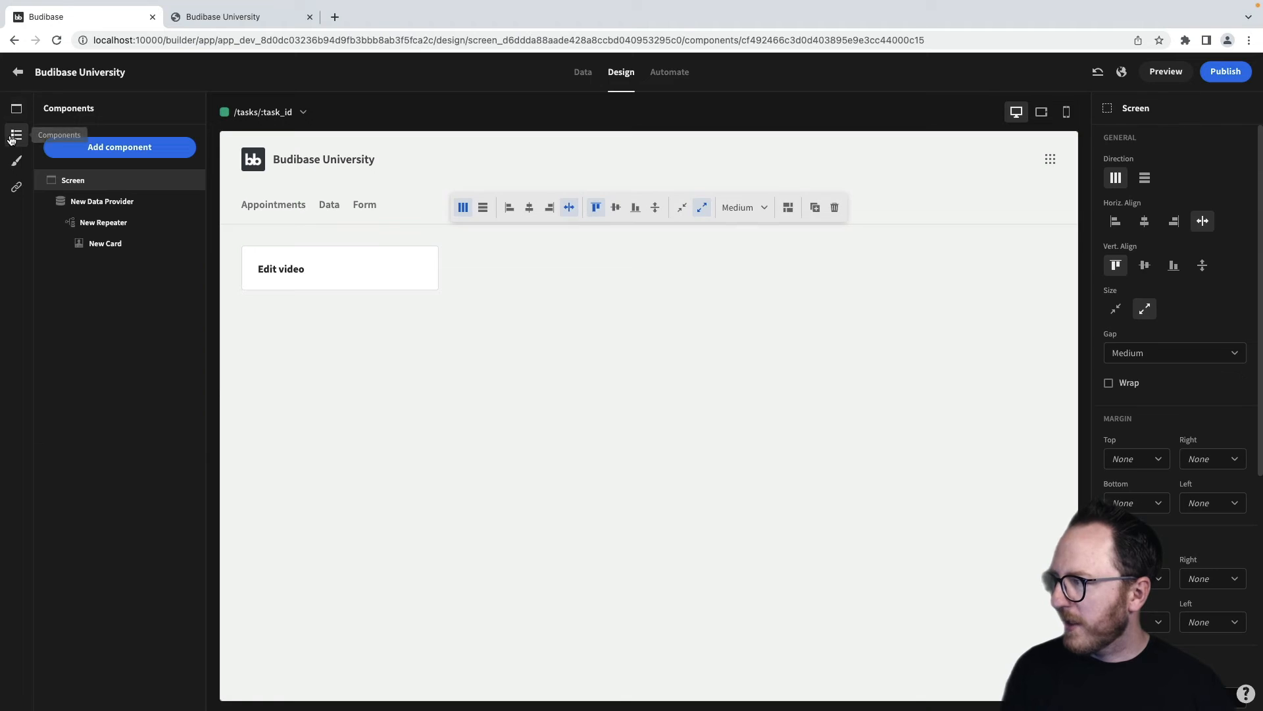
pyautogui.click(101, 200)
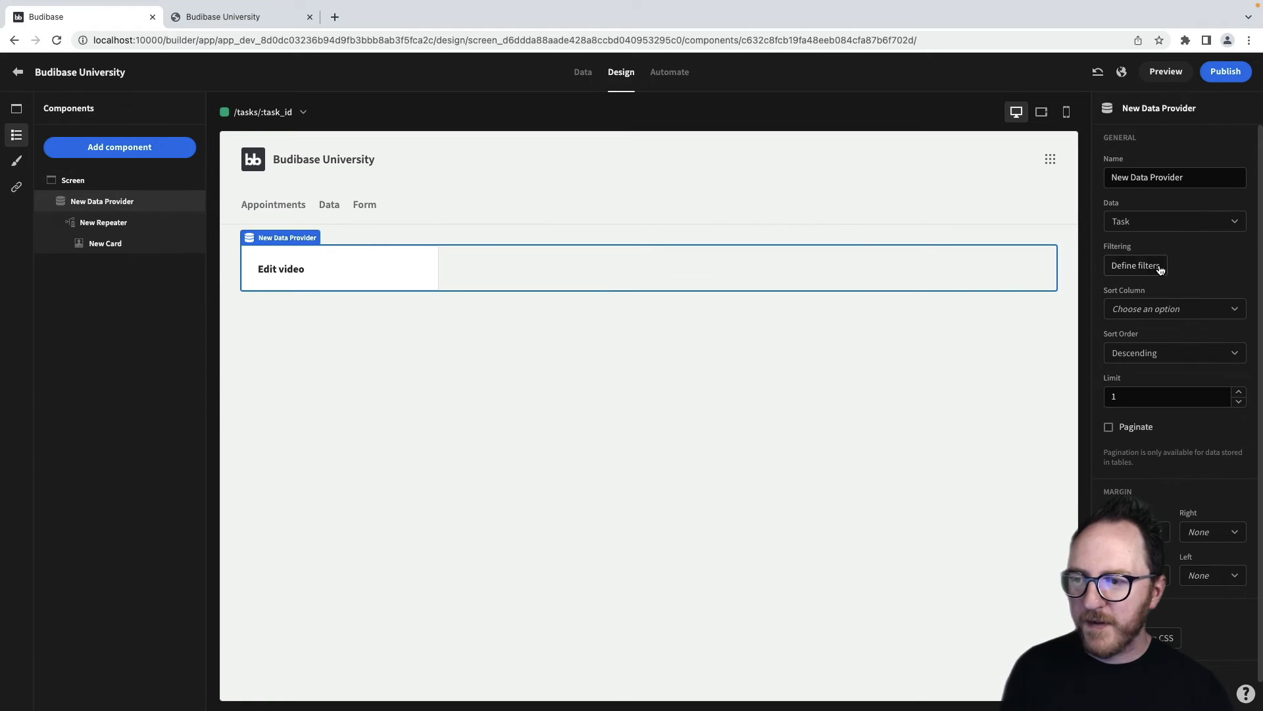
pyautogui.click(1135, 265)
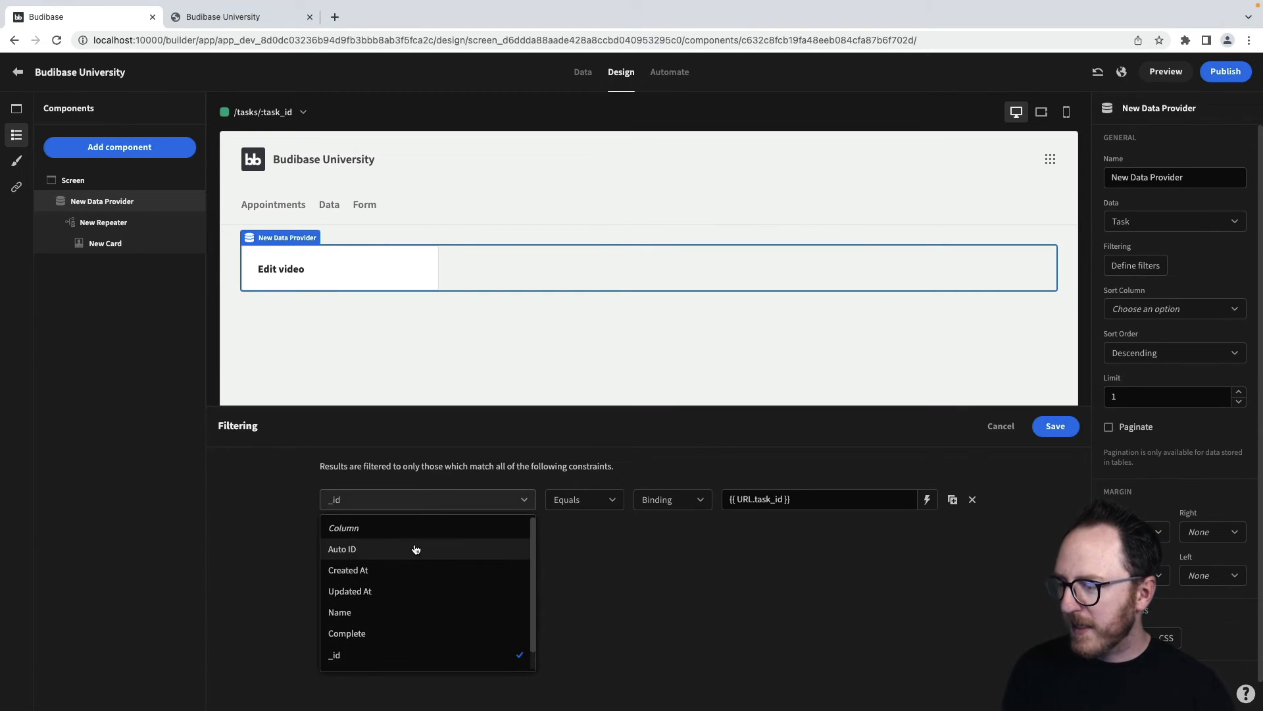
pyautogui.click(342, 549)
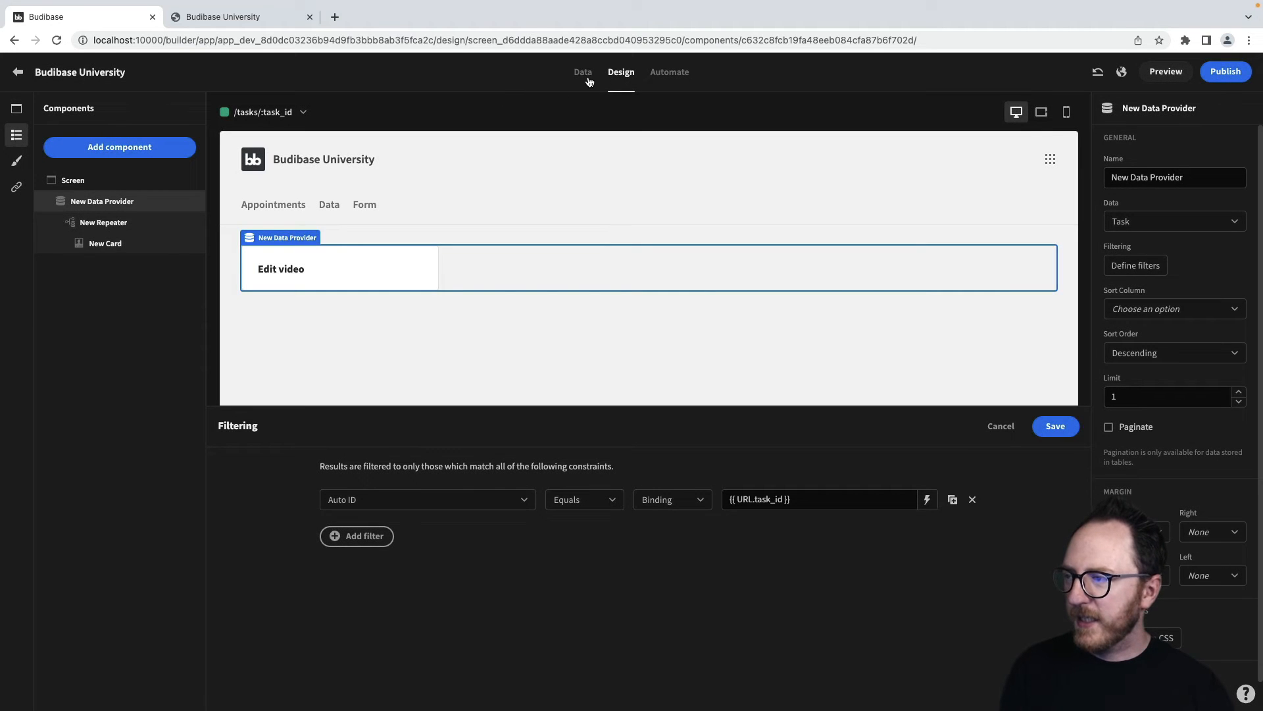
# Reveal the Task table's Auto columns in the Data tab, then switch to the running app
pyautogui.click(582, 71)
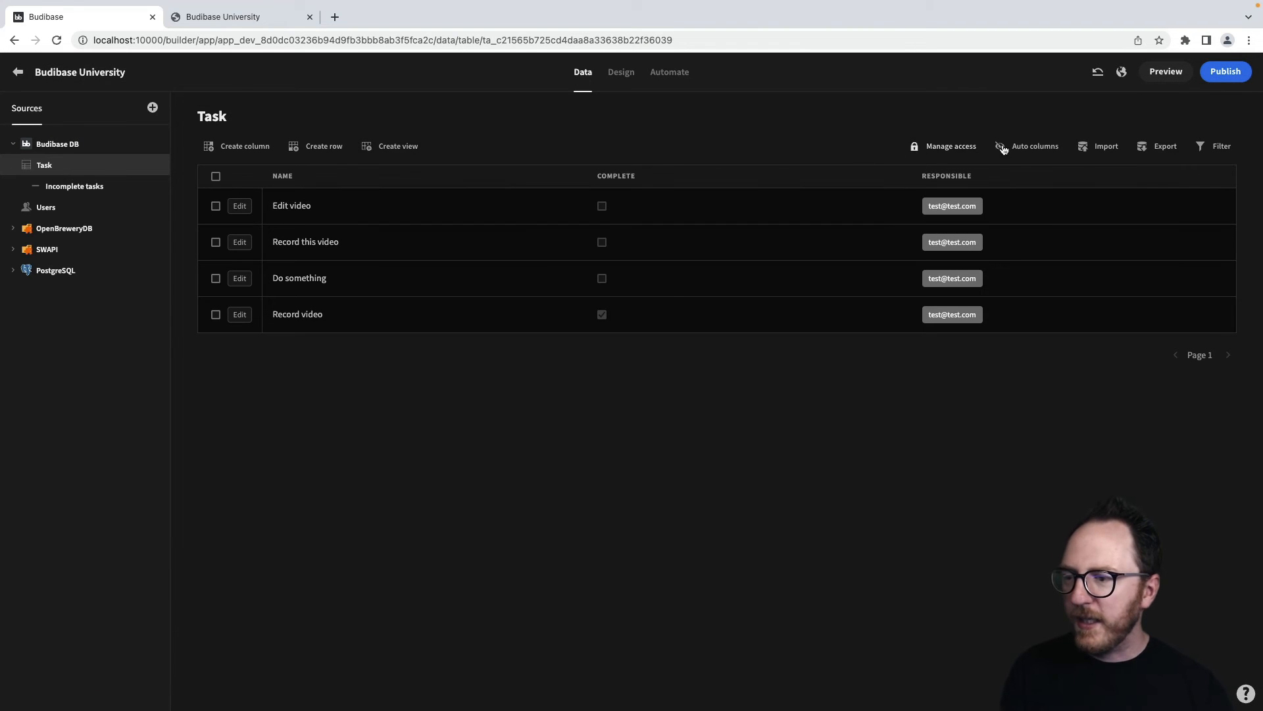
pyautogui.click(1035, 146)
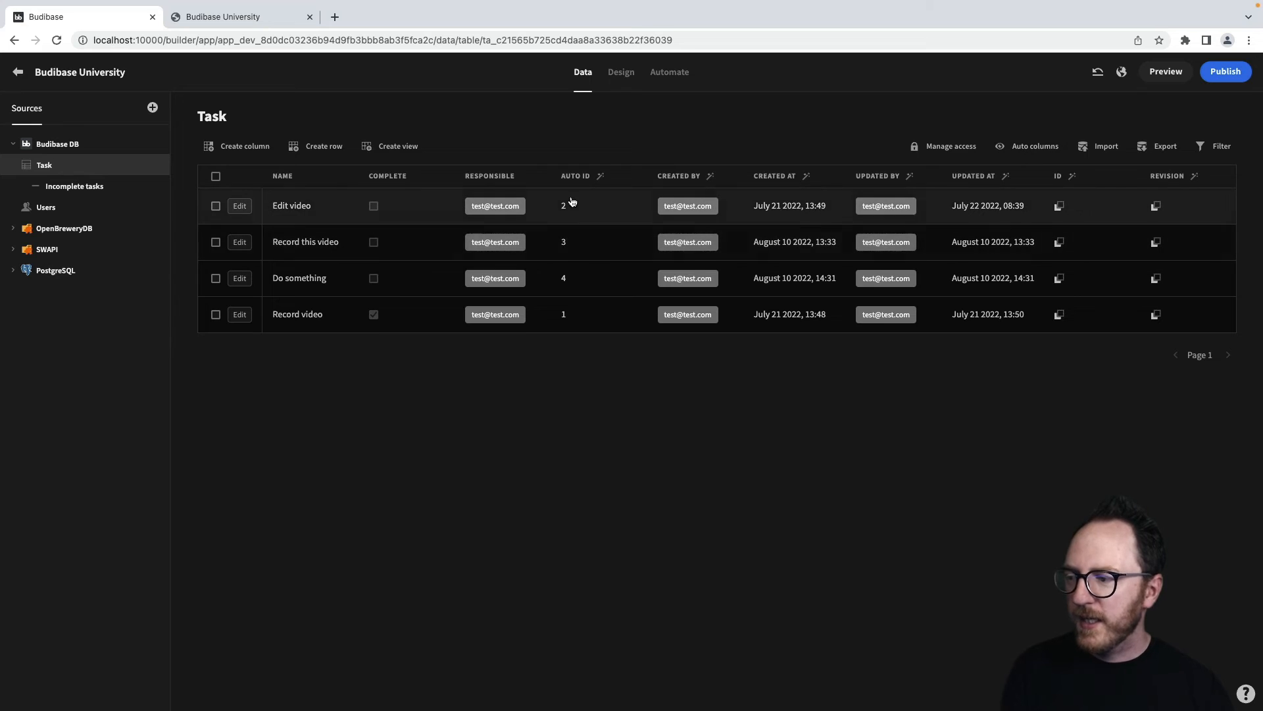
pyautogui.click(234, 16)
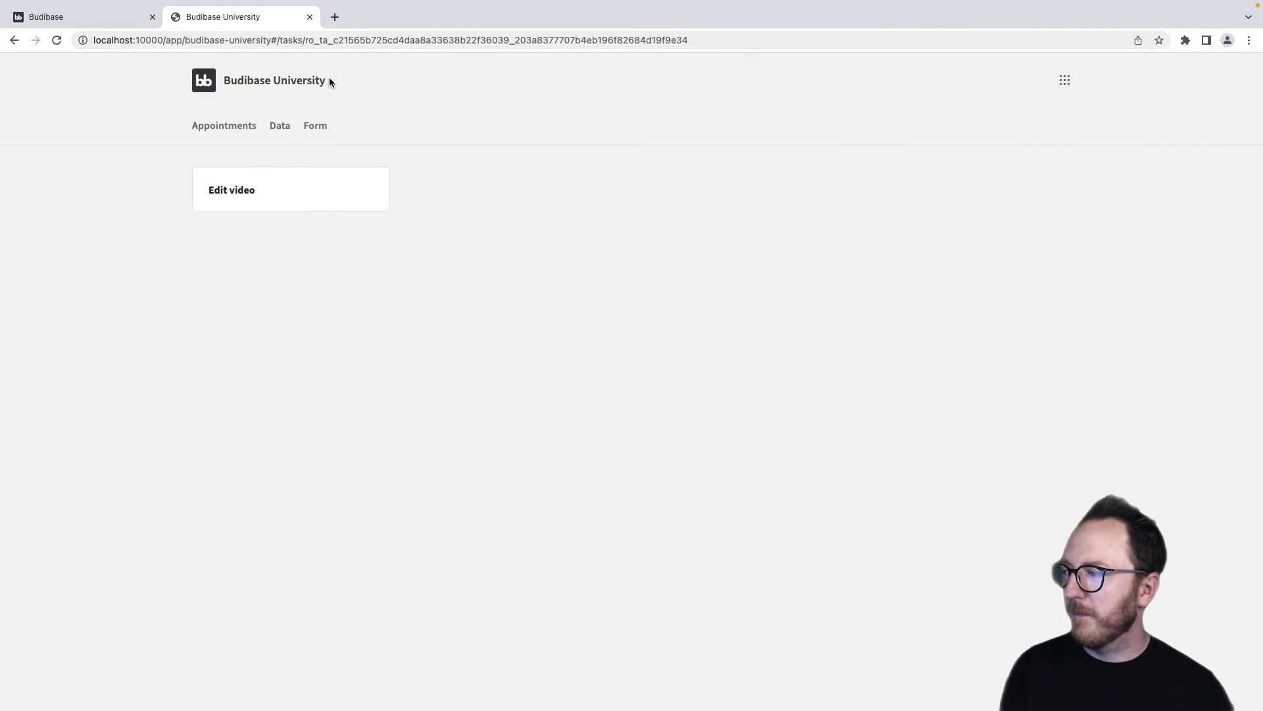
# Change the preview URL to /tasks/5 and reload the page
pyautogui.click(387, 41)
pyautogui.write('localhost:10000/app/budibase-university#/tasks/5')
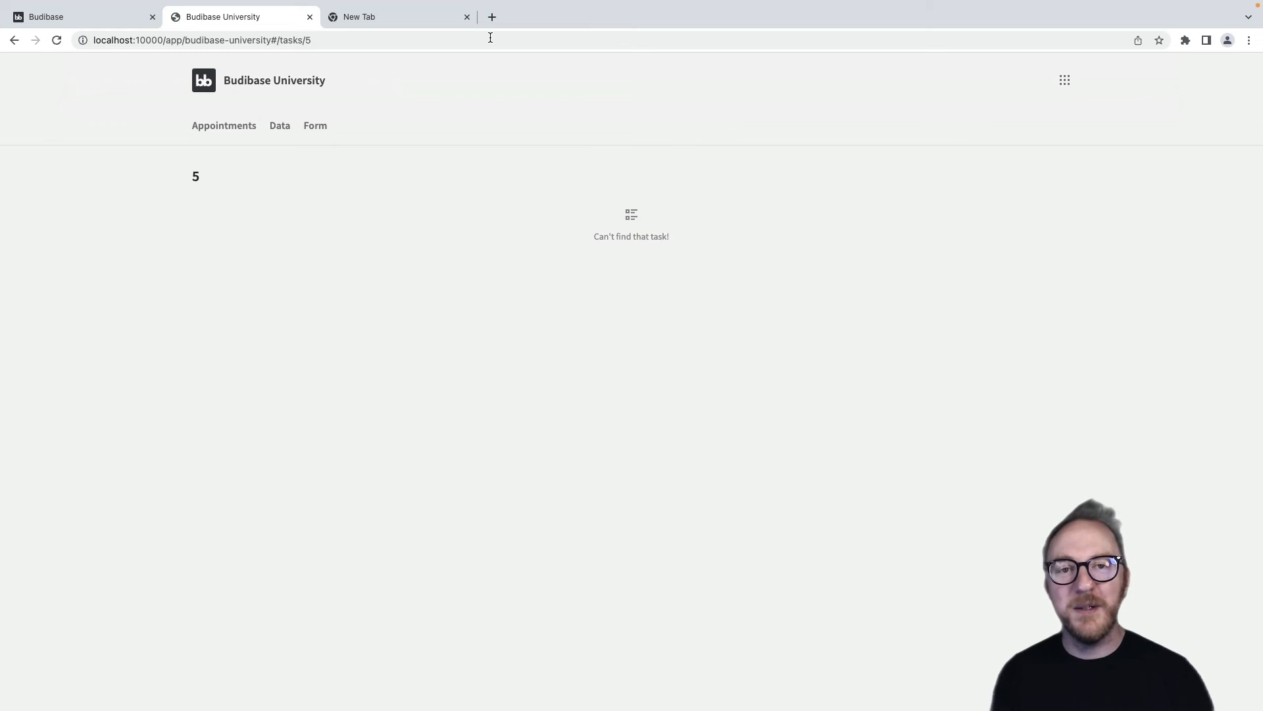
pyautogui.moveTo(706, 271)
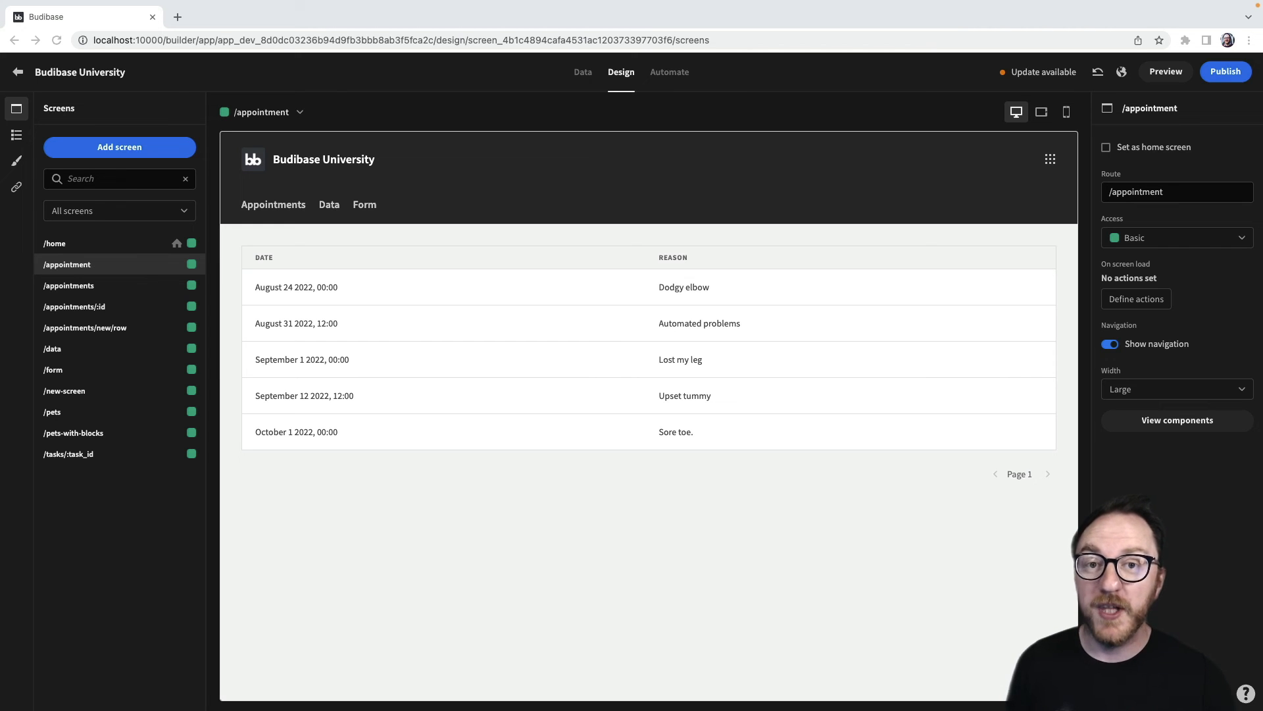
# Add a blank screen at route /:first/:last with Basic access
pyautogui.click(120, 146)
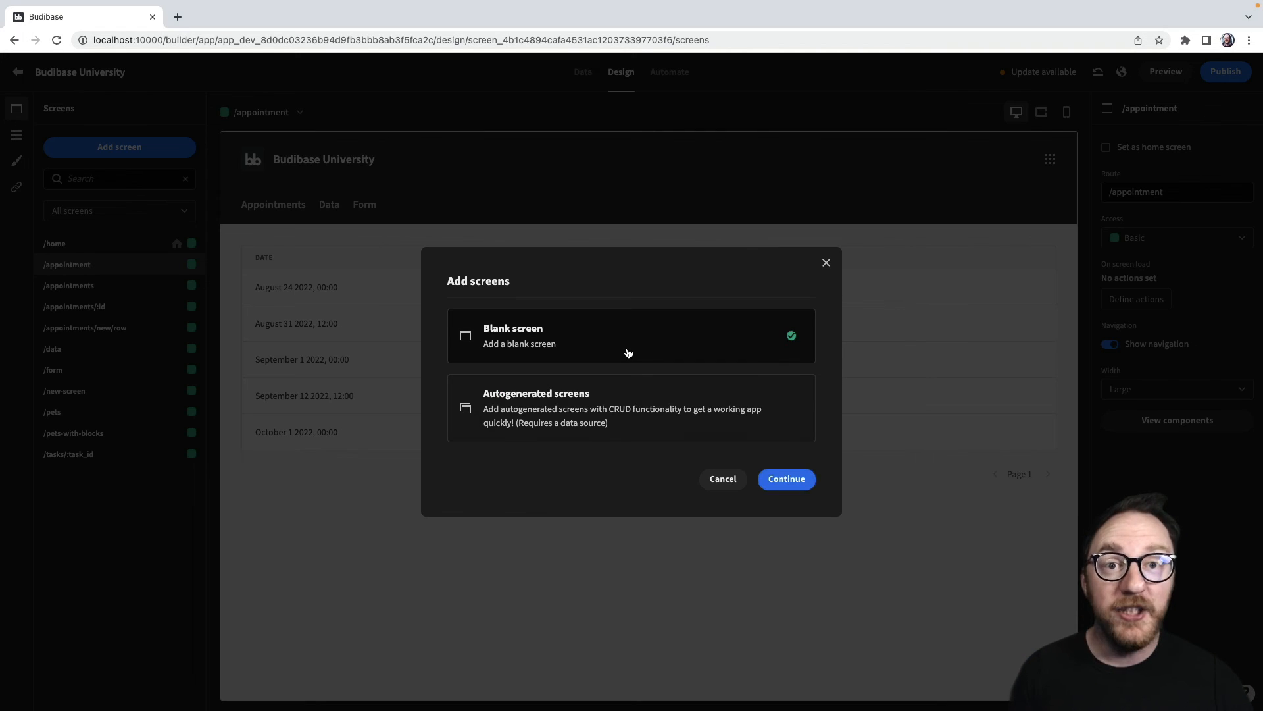
pyautogui.click(784, 479)
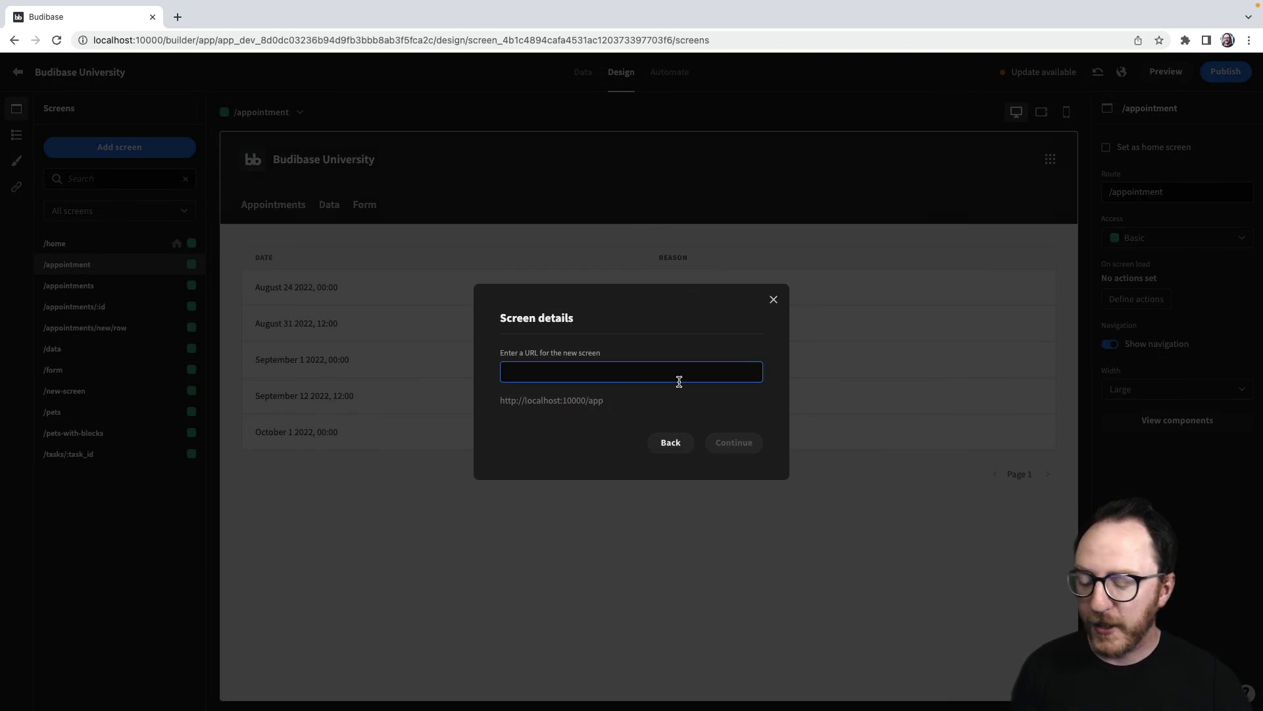
pyautogui.write('/:first/:last')
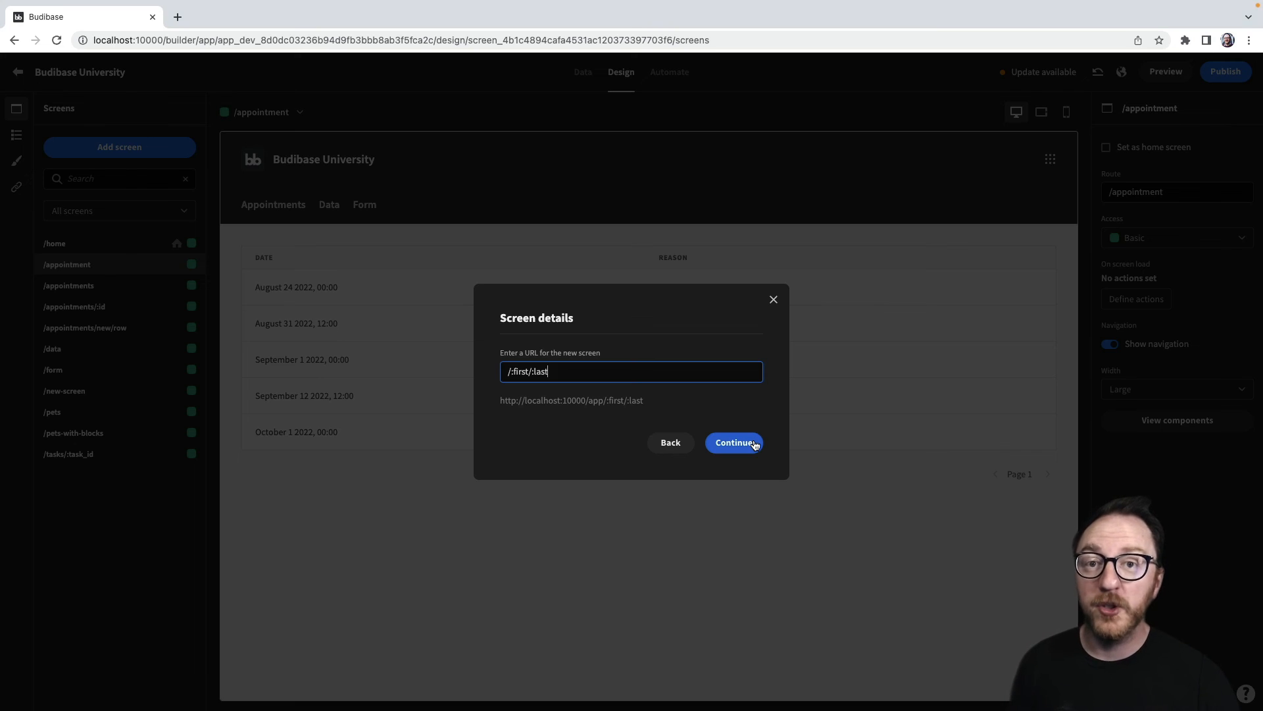
pyautogui.click(733, 443)
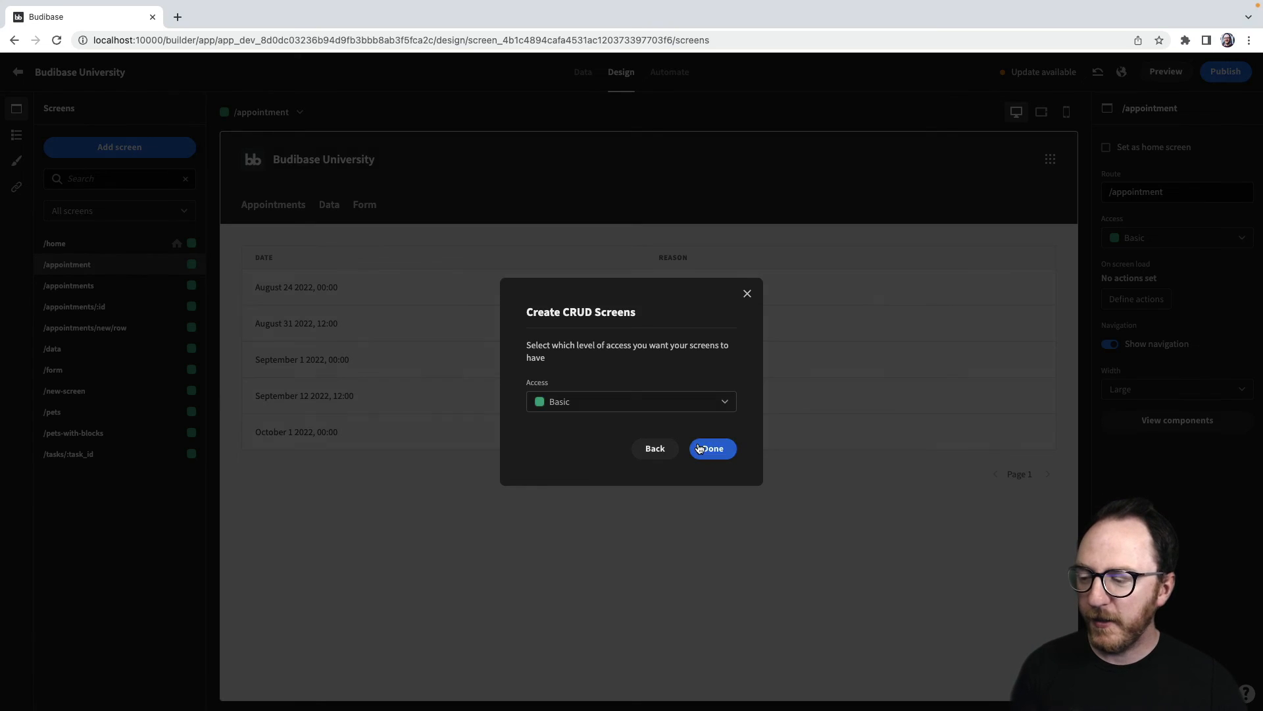
pyautogui.click(710, 448)
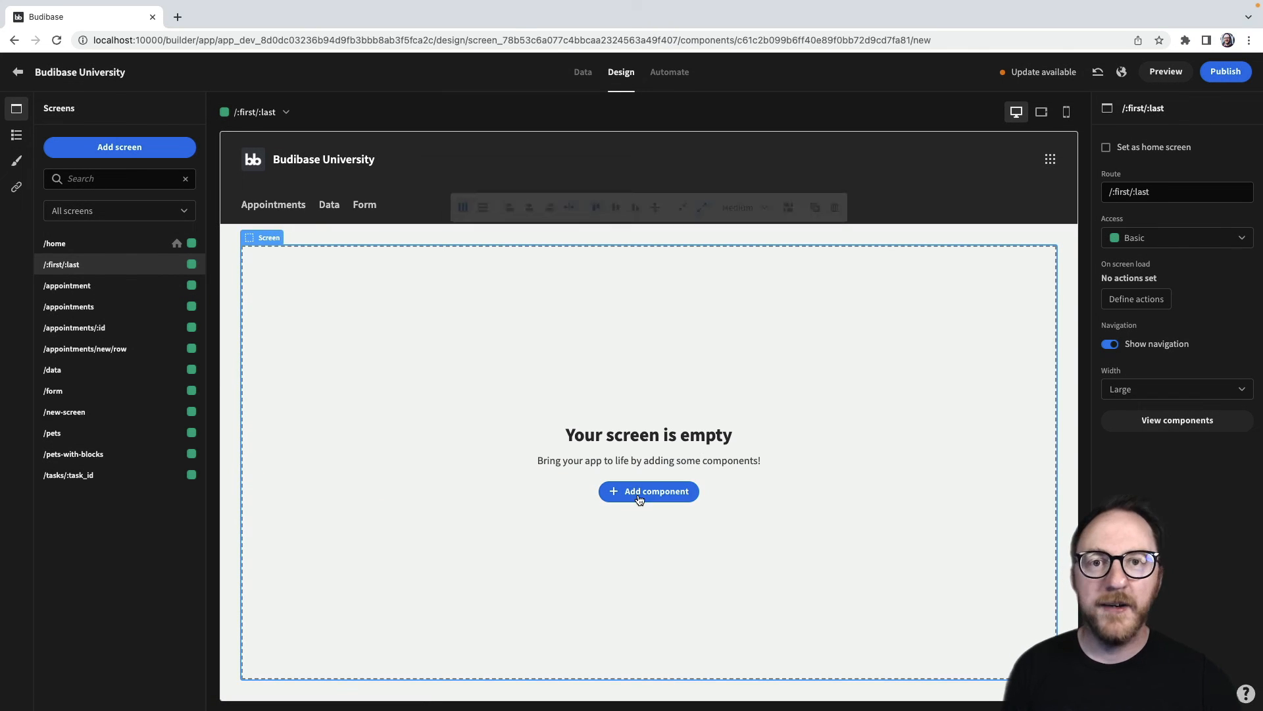
# Add a Headline bound to {{ URL.first }} {{ URL.last }}
pyautogui.click(649, 490)
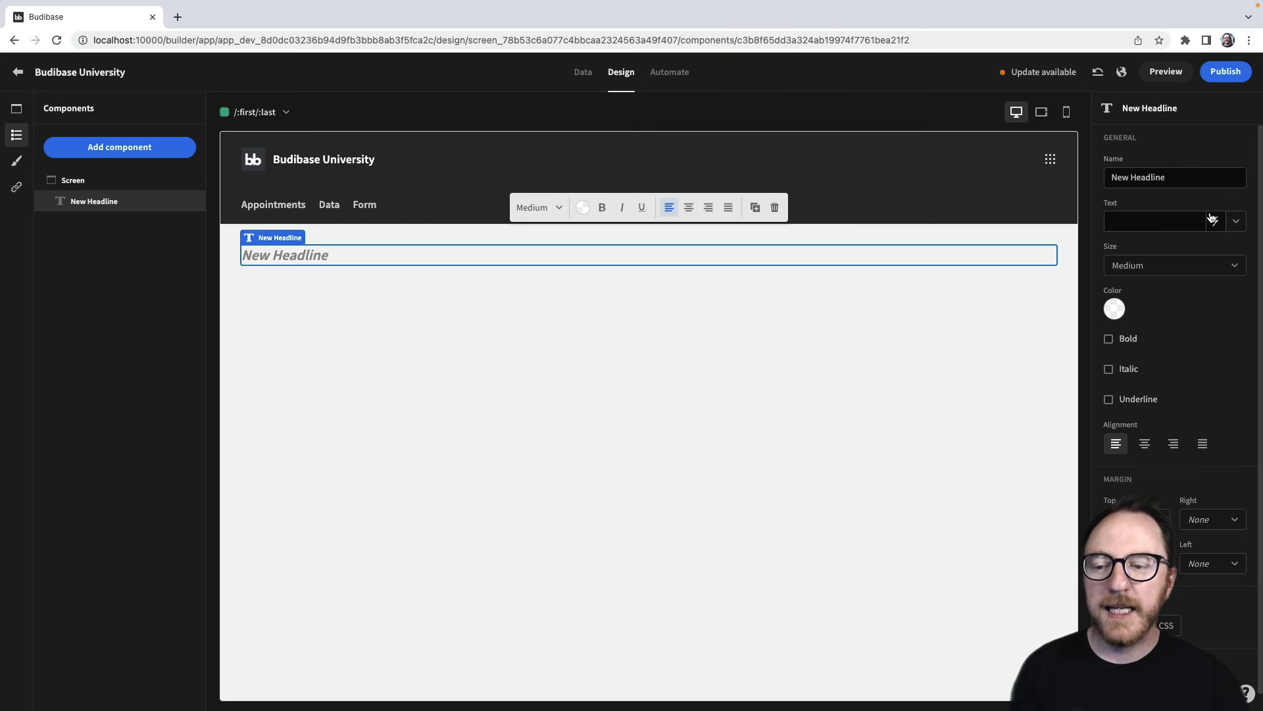
pyautogui.click(1215, 219)
pyautogui.write('{{ URL.first }}')
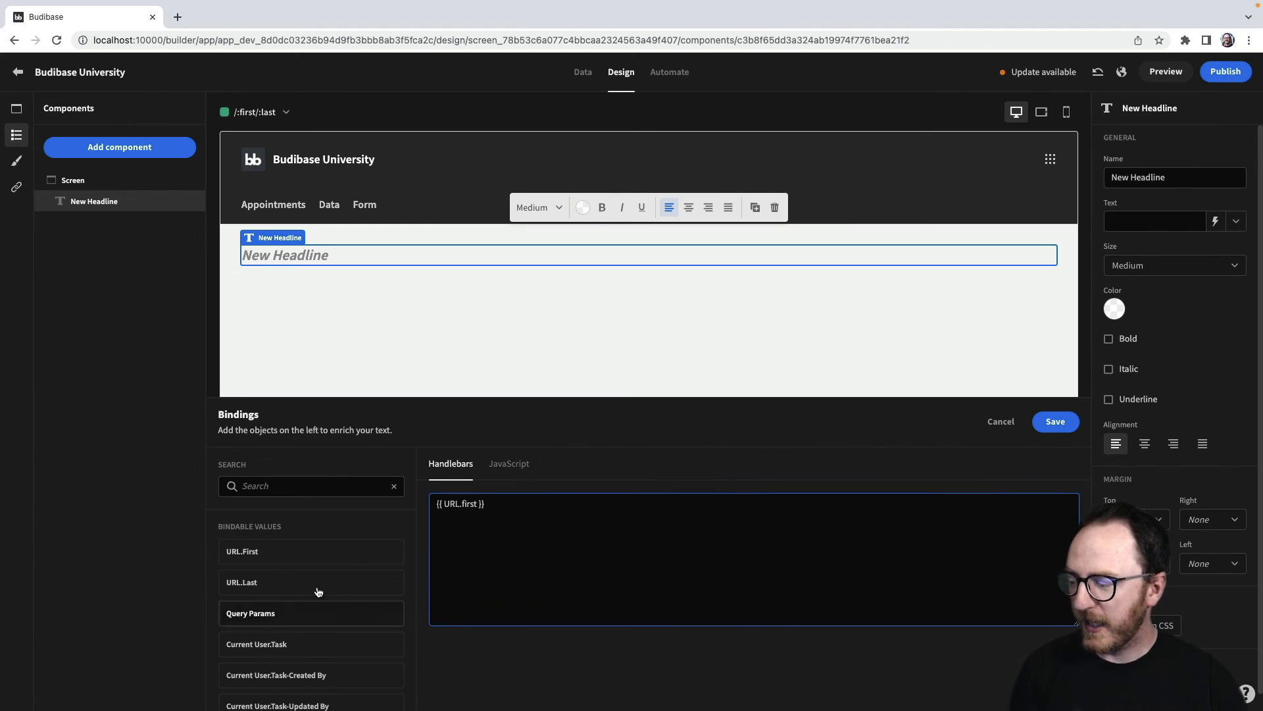
pyautogui.click(1054, 421)
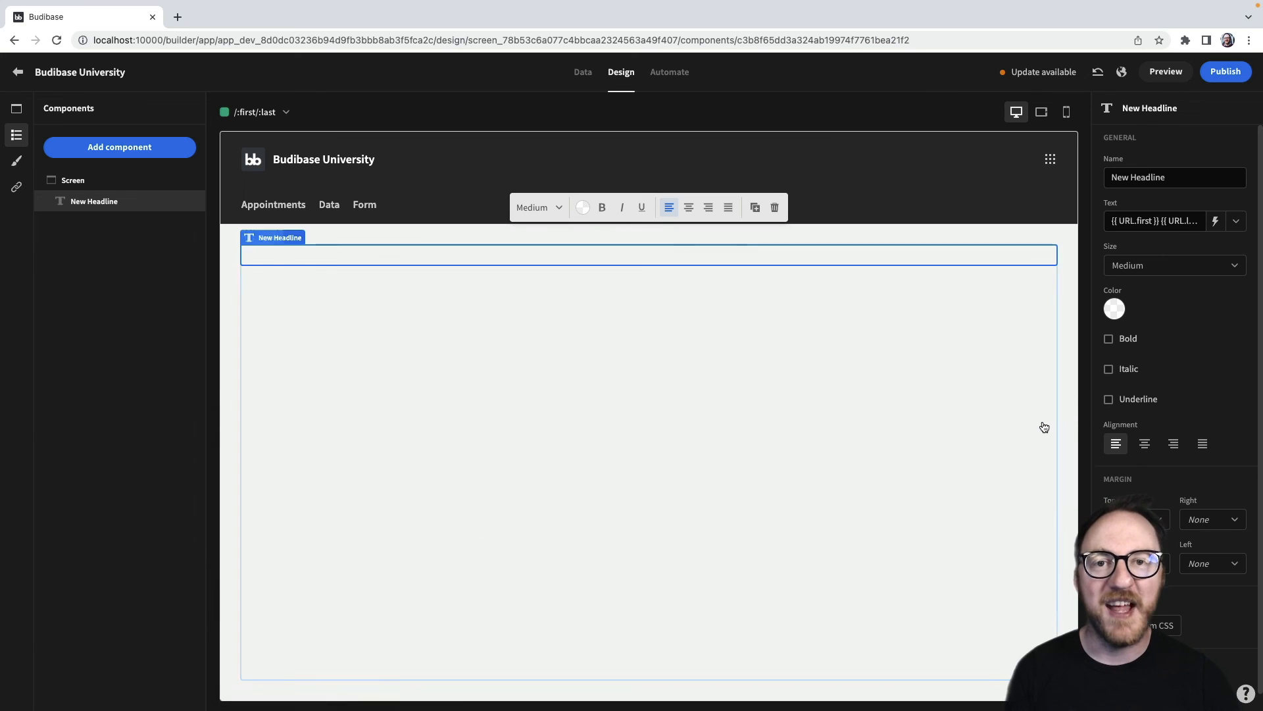
# Publish the app and view it at /kevin/cunningham showing 'kevin cunningham'
pyautogui.click(1226, 71)
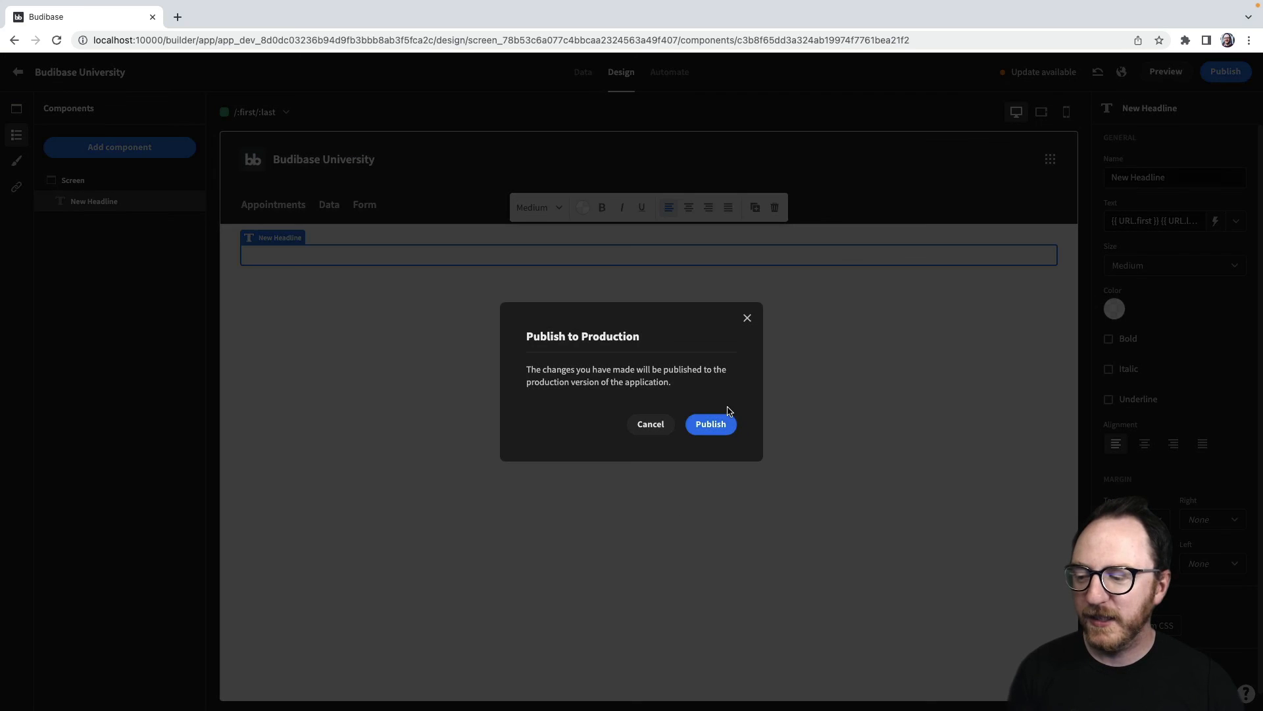
pyautogui.click(709, 424)
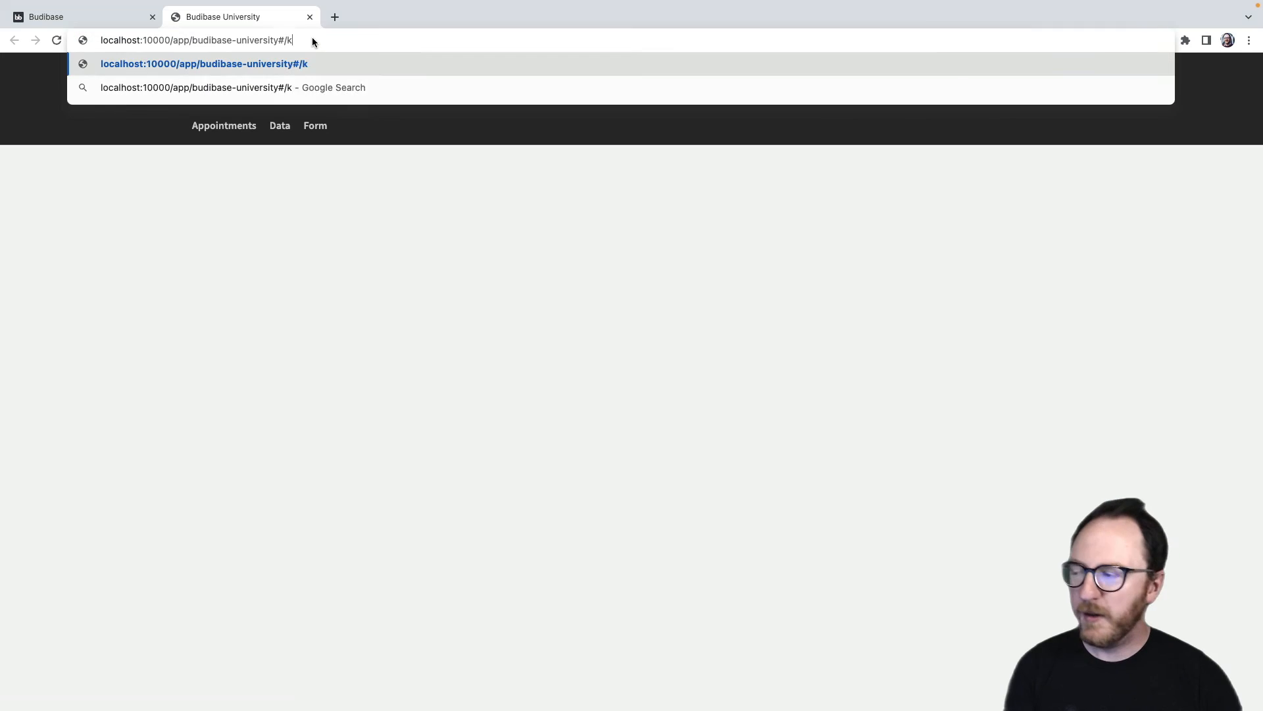
pyautogui.write('evin/cunningham')
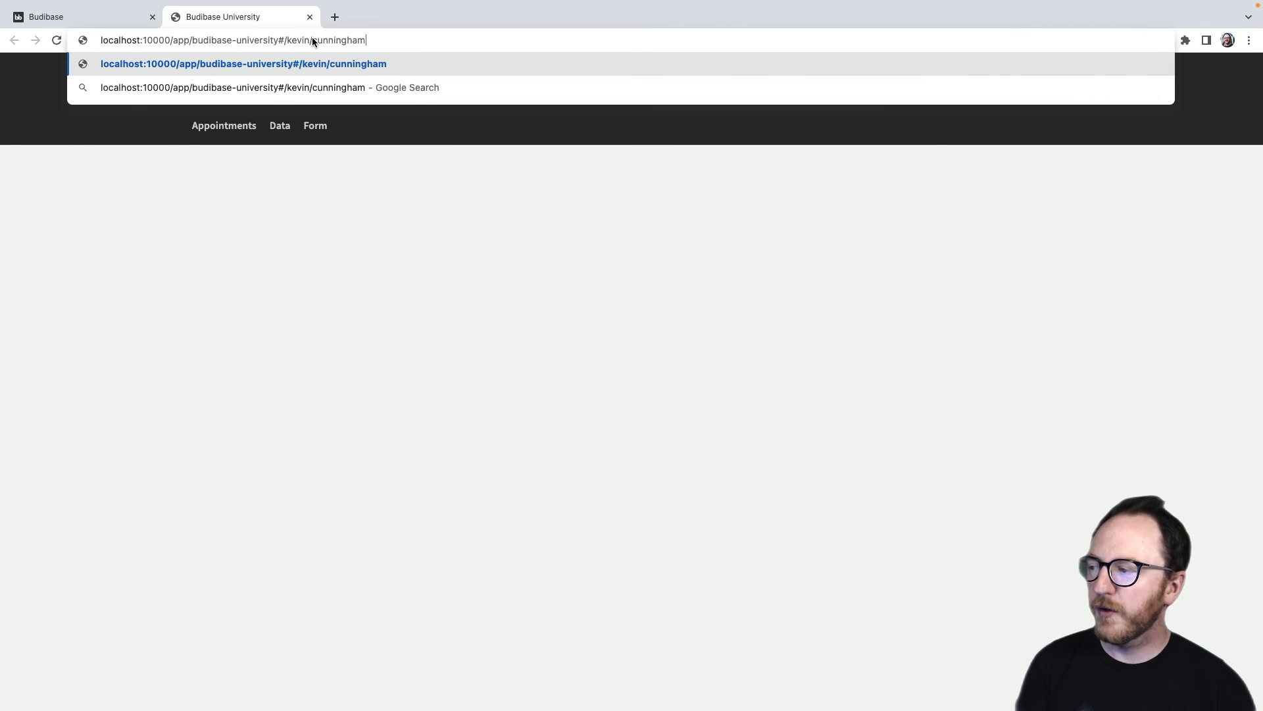
pyautogui.press('Enter')
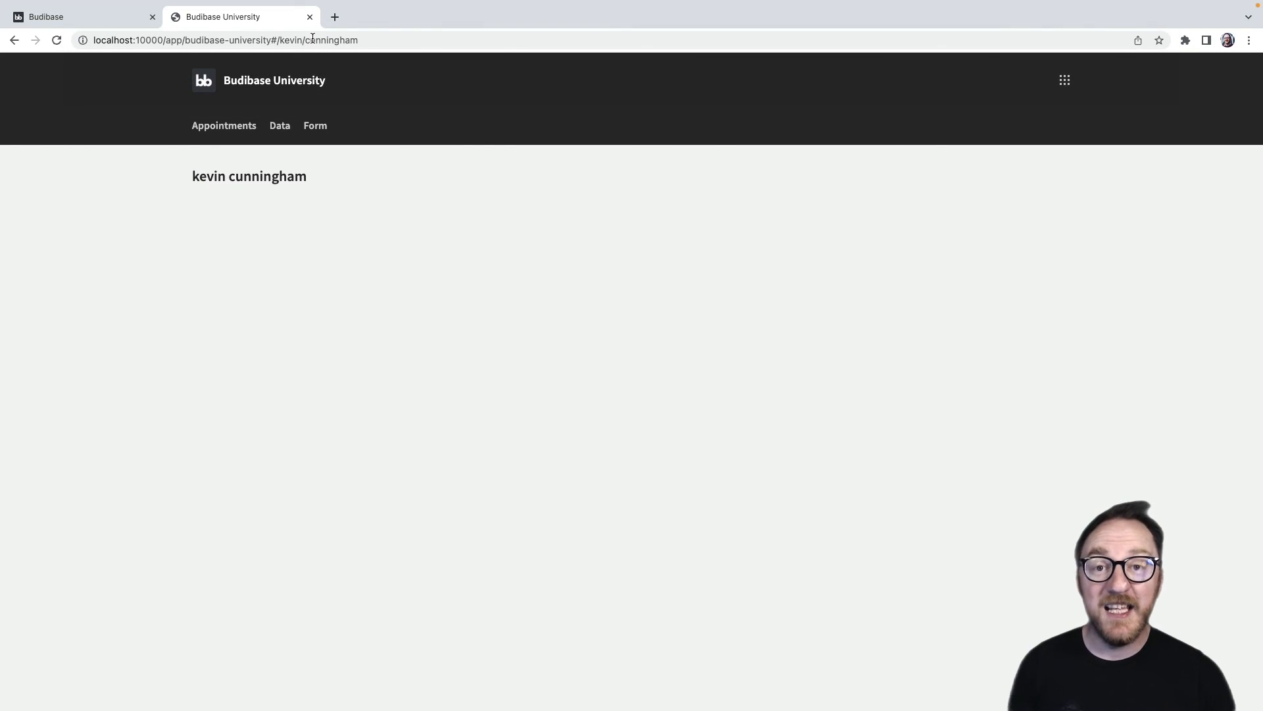